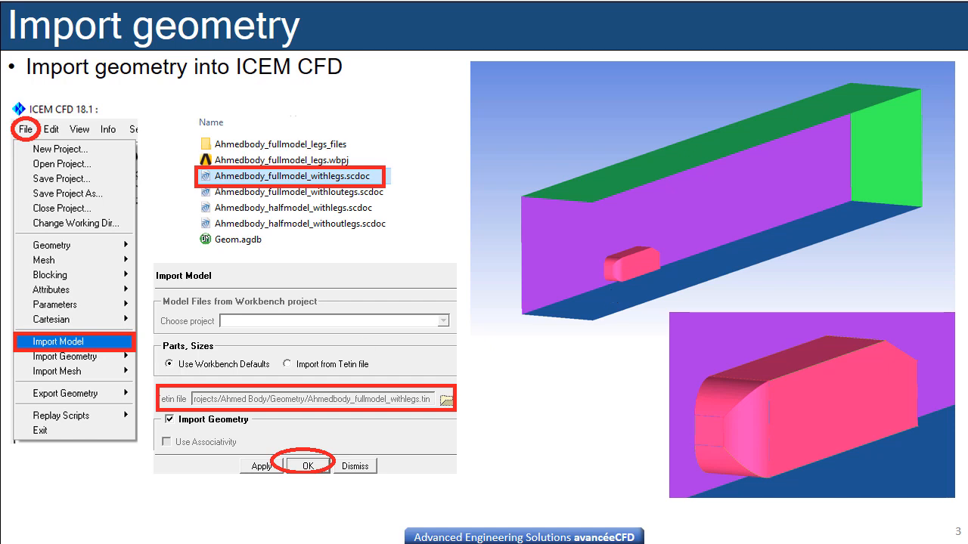
- Browse into Input output files > Output files to view the saved .prj, .tin and .uns files
{"action": "left_click", "coordinate": [308, 465]}
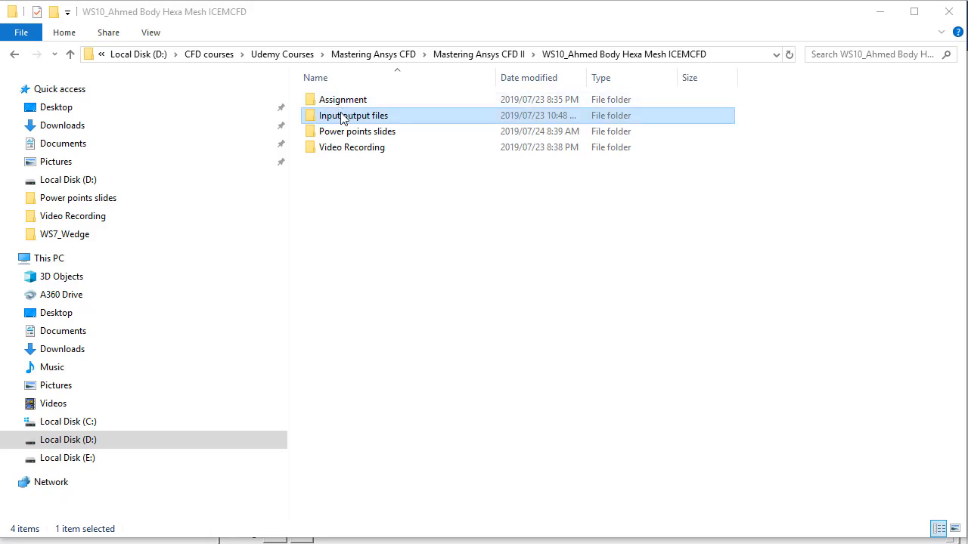
{"action": "double_click", "coordinate": [353, 115]}
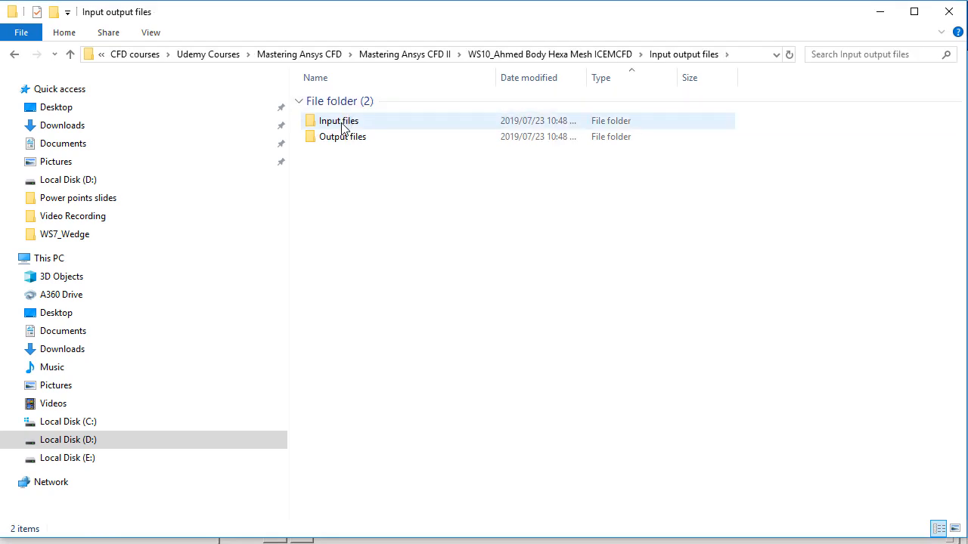
{"action": "double_click", "coordinate": [338, 120]}
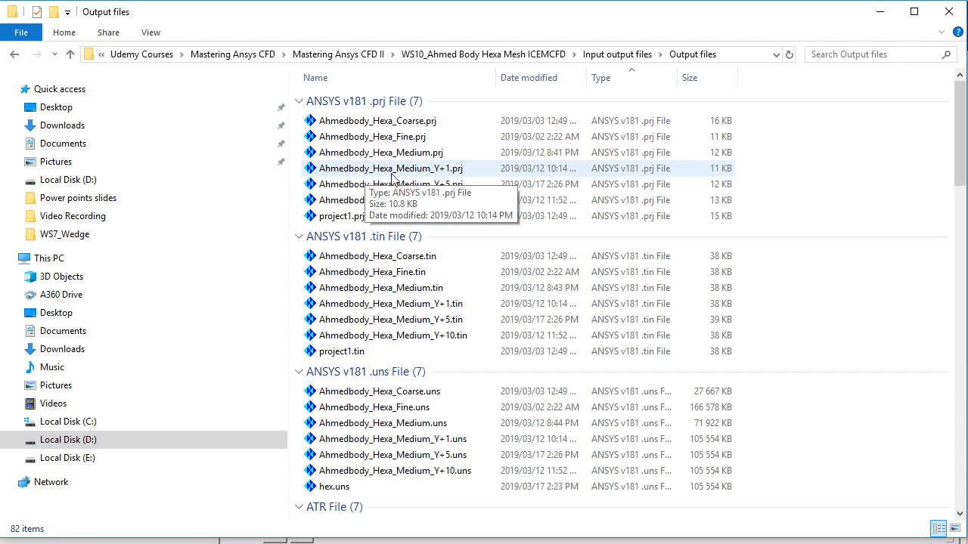
{"action": "mouse_move", "coordinate": [447, 174]}
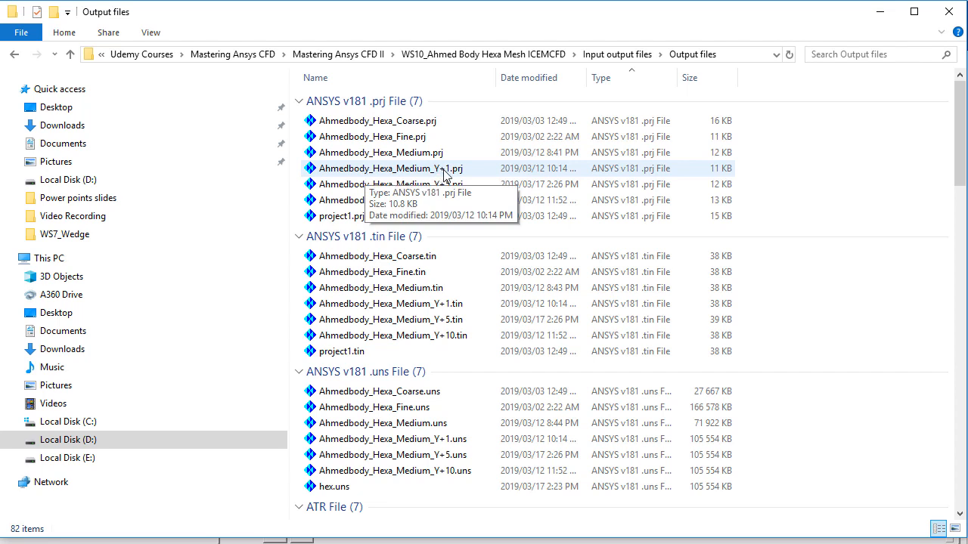
{"action": "mouse_move", "coordinate": [438, 184]}
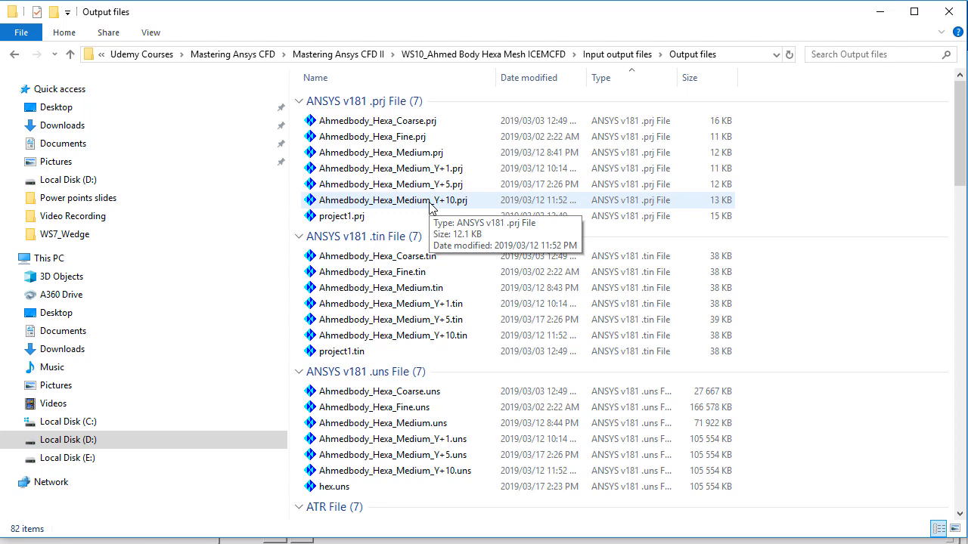
{"action": "mouse_move", "coordinate": [398, 205]}
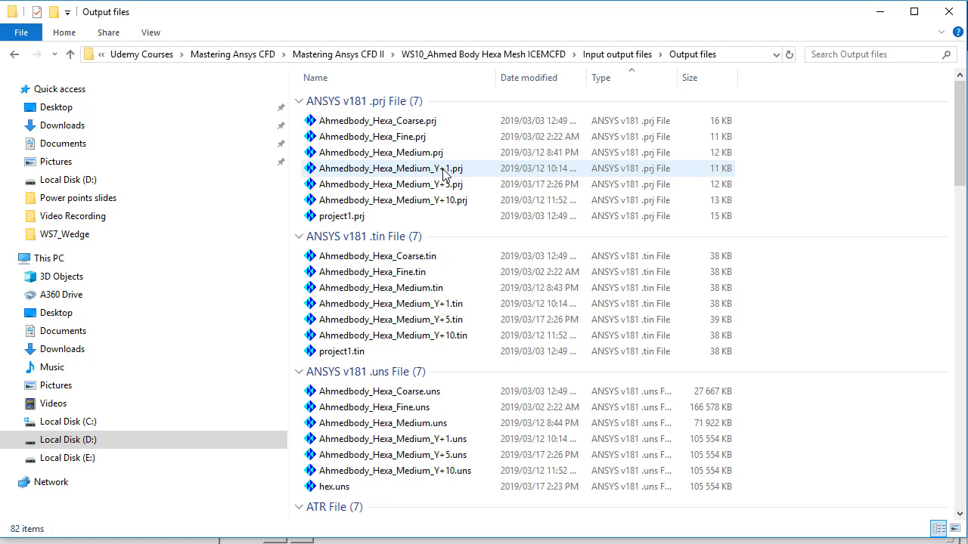
{"action": "mouse_move", "coordinate": [440, 174]}
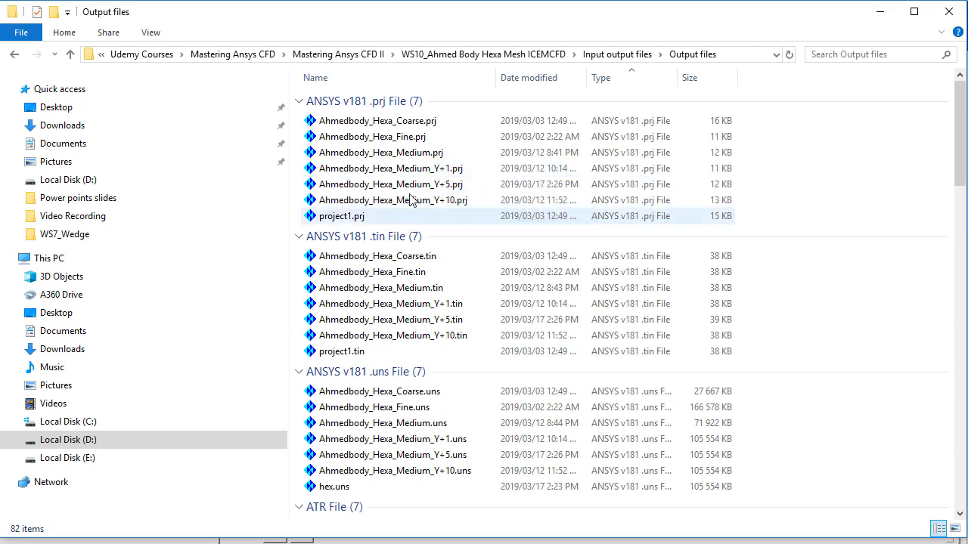
{"action": "mouse_move", "coordinate": [406, 233]}
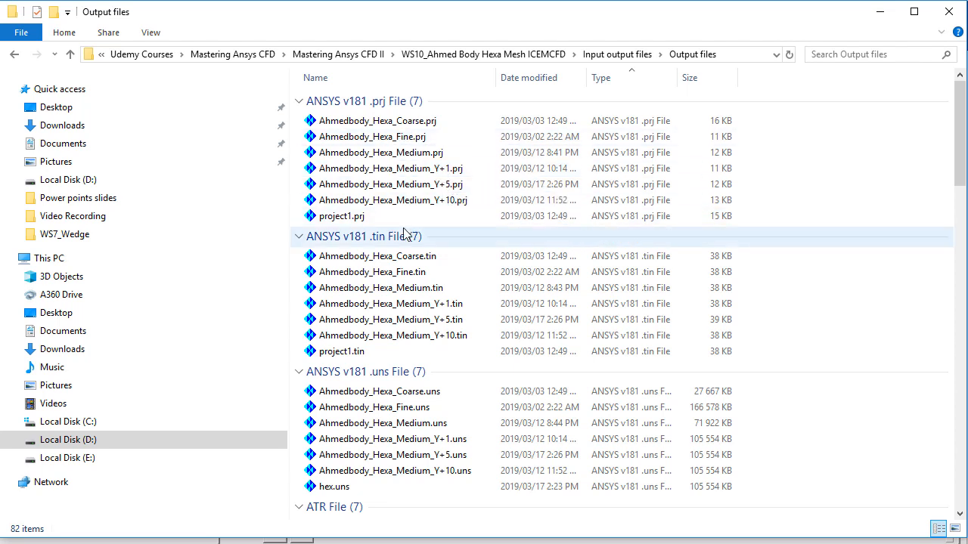
{"action": "mouse_move", "coordinate": [407, 207]}
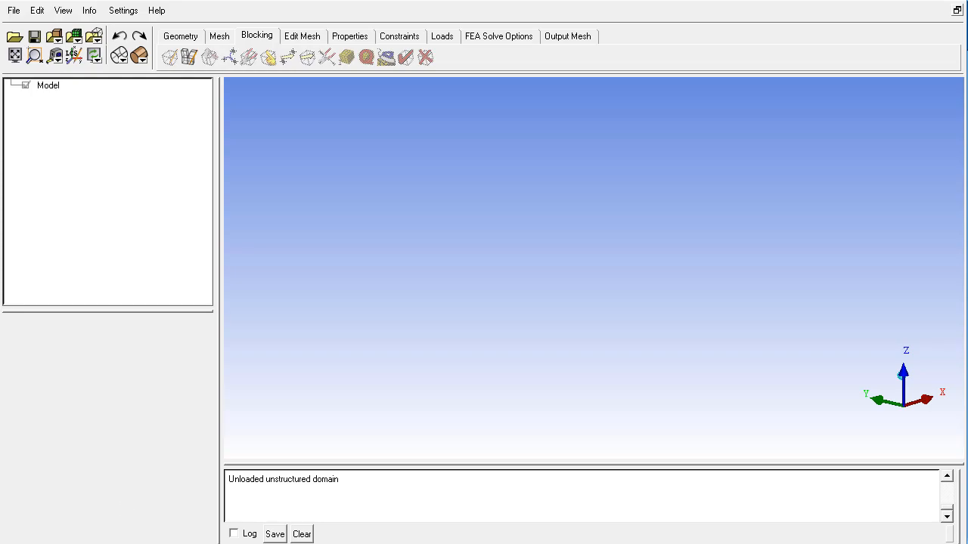
- Change the working directory to the pasted Ahmed body workshop Input files path
{"action": "left_click", "coordinate": [12, 12]}
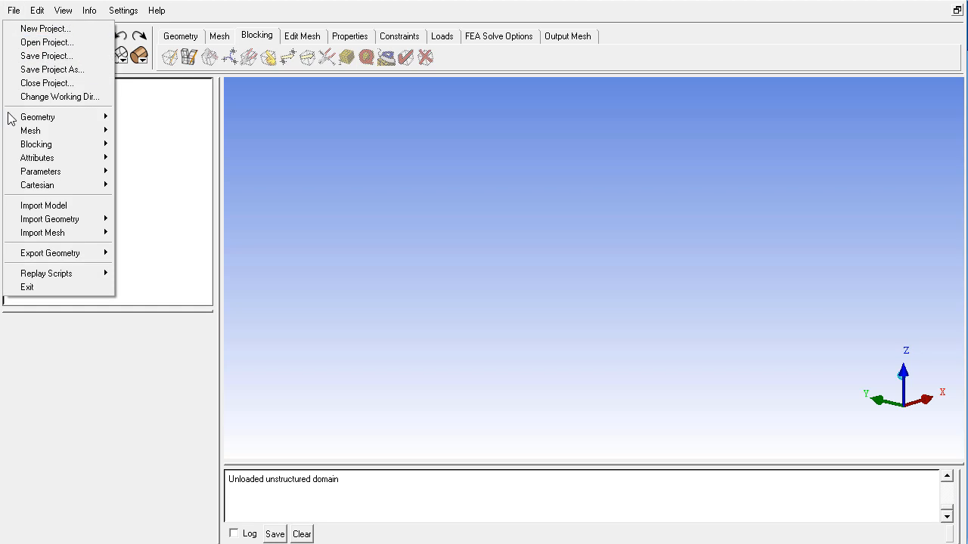
{"action": "mouse_move", "coordinate": [37, 111]}
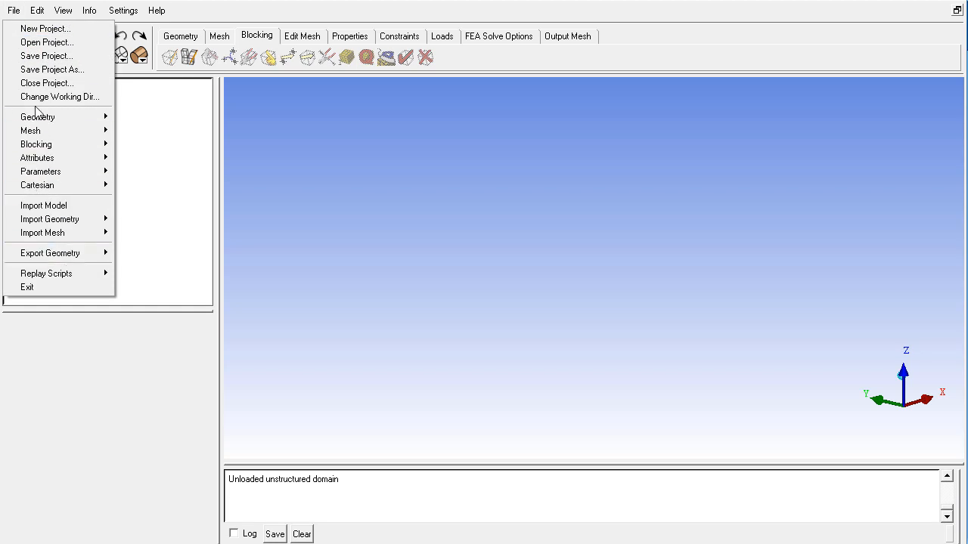
{"action": "left_click", "coordinate": [59, 97]}
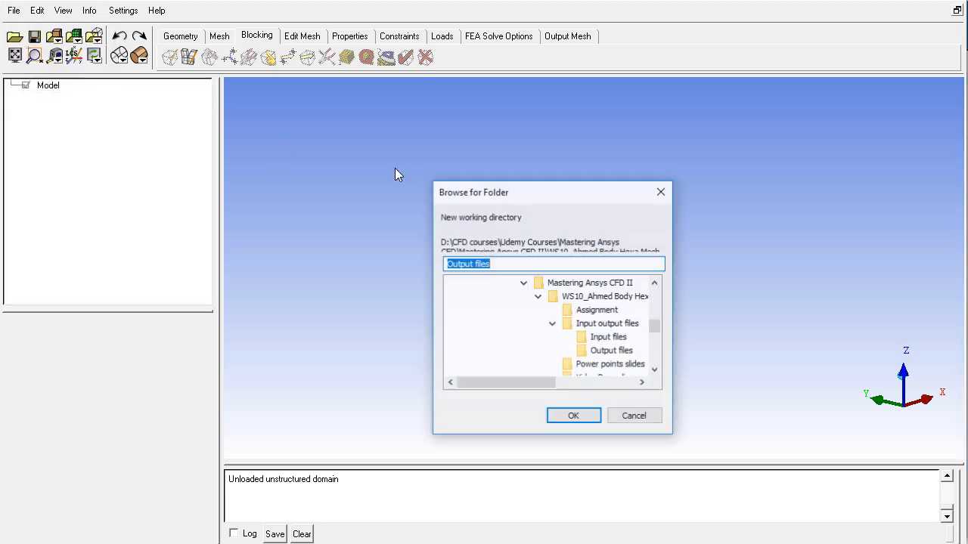
{"action": "right_click", "coordinate": [467, 264]}
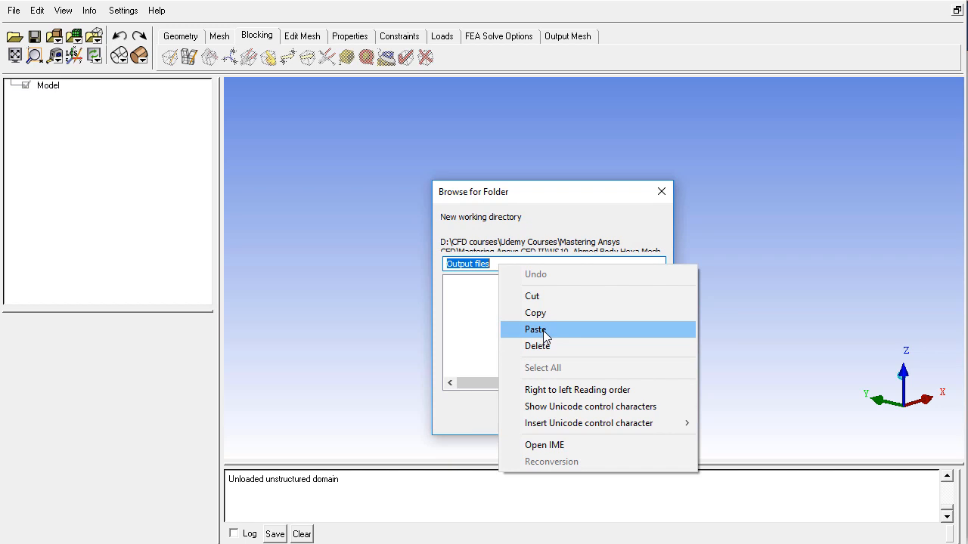
{"action": "left_click", "coordinate": [535, 329]}
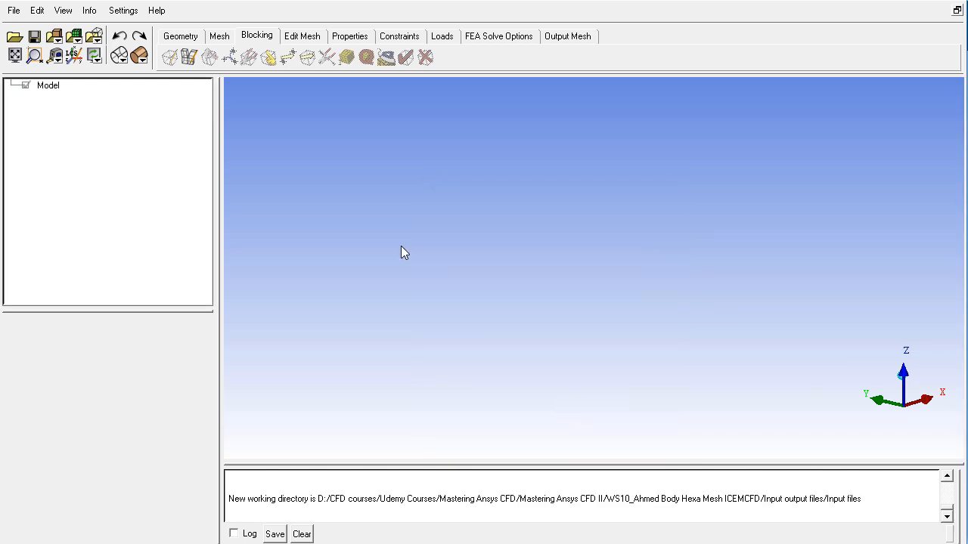
- Import the AhmedBody.scdoc geometry model via File > Import Model
{"action": "left_click", "coordinate": [10, 12]}
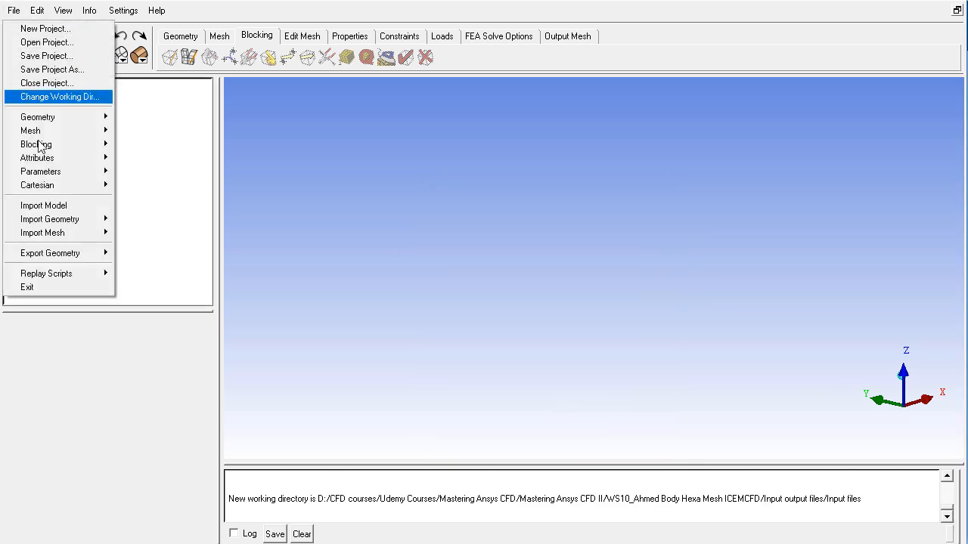
{"action": "left_click", "coordinate": [46, 205]}
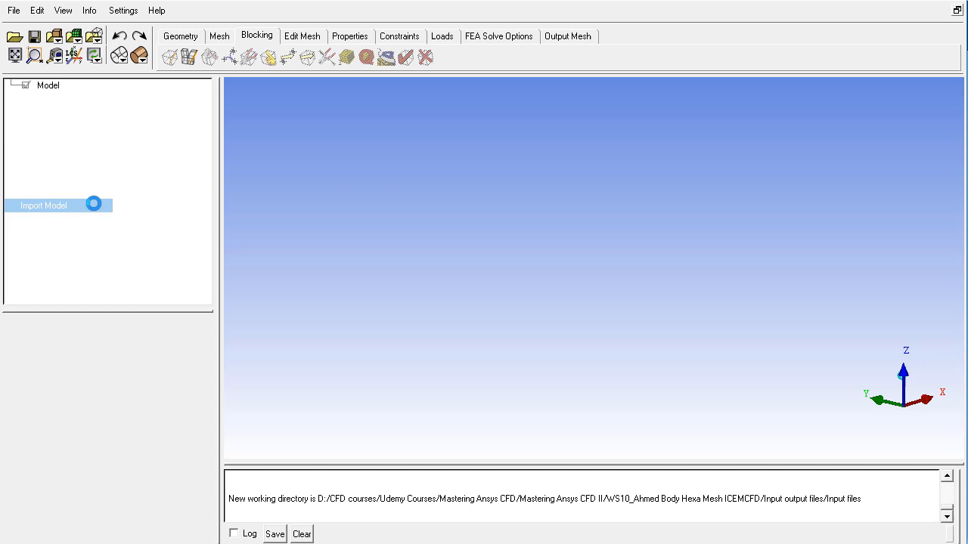
{"action": "left_click", "coordinate": [44, 205]}
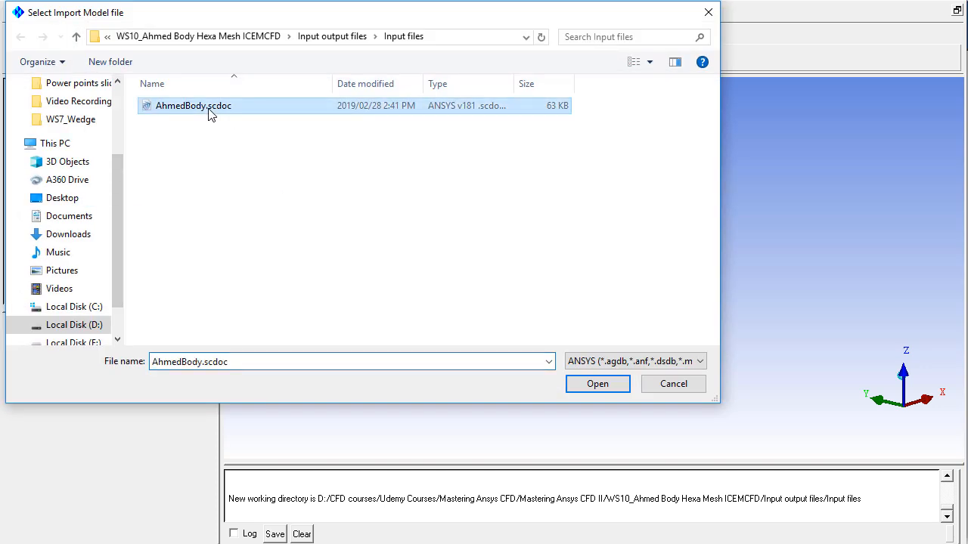
{"action": "left_click", "coordinate": [597, 383]}
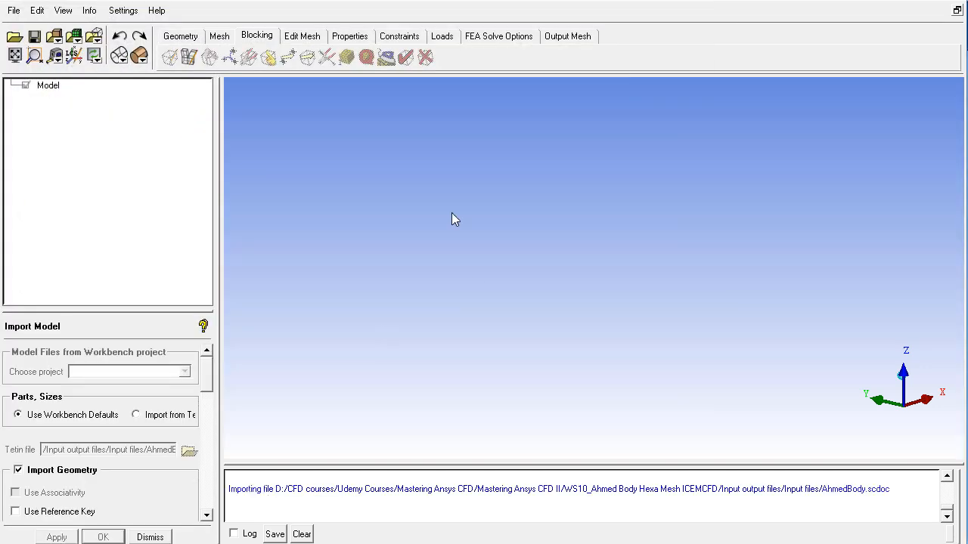
{"action": "mouse_move", "coordinate": [571, 262]}
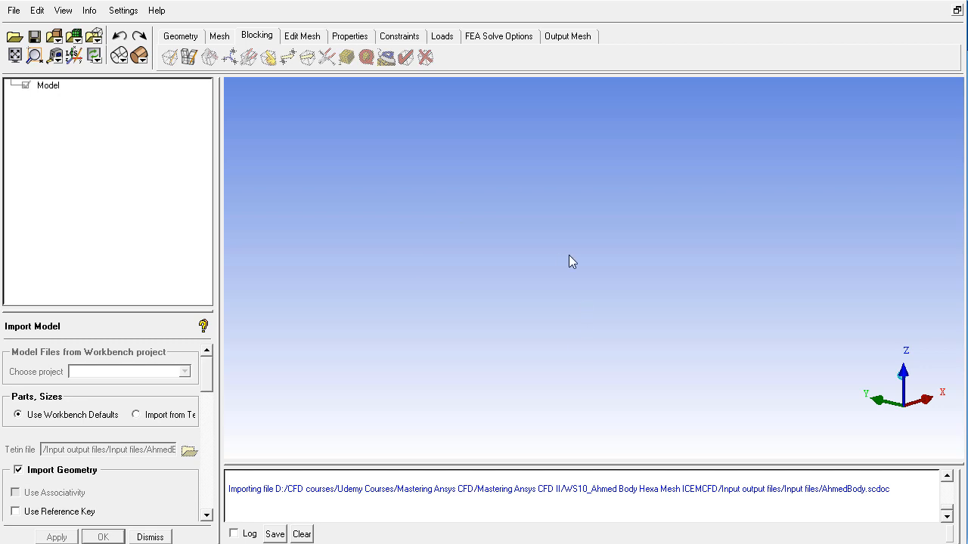
{"action": "left_click", "coordinate": [52, 537]}
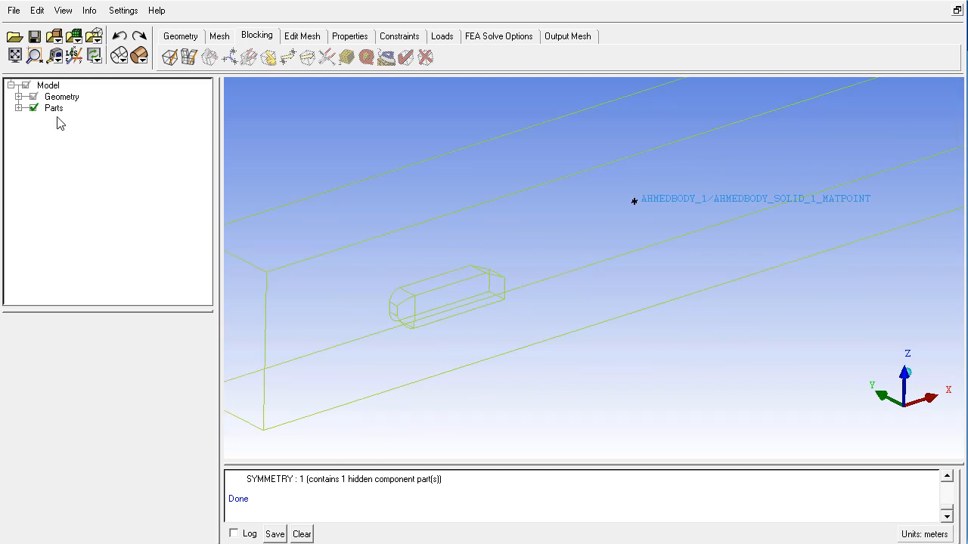
- Expand the geometry tree, show the domain surfaces as solid, then hide them for wireframe
{"action": "left_click", "coordinate": [18, 96]}
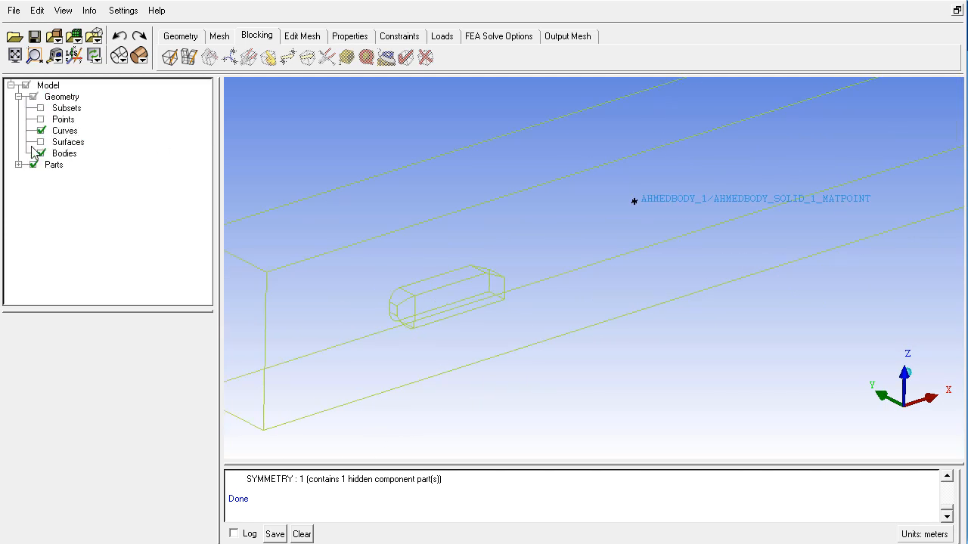
{"action": "left_click", "coordinate": [19, 164]}
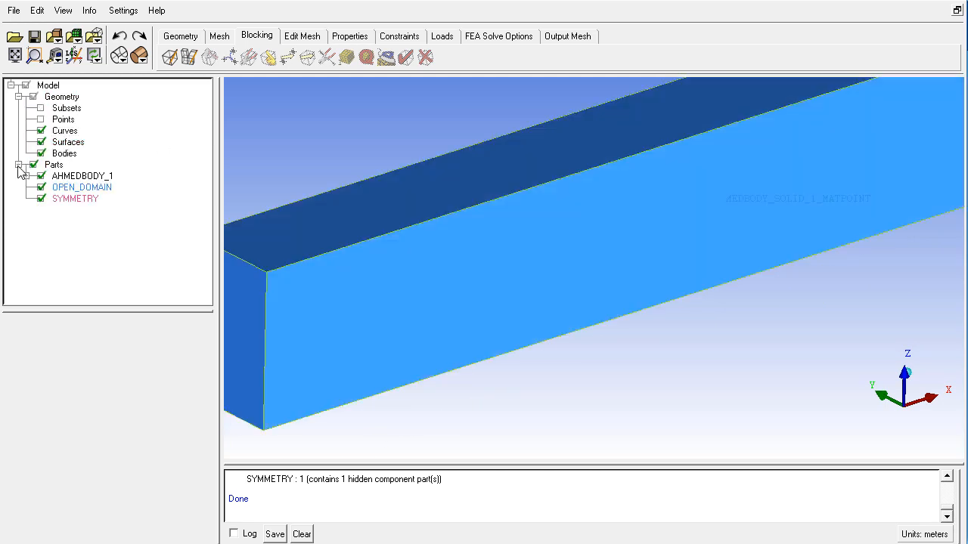
{"action": "left_click", "coordinate": [28, 176]}
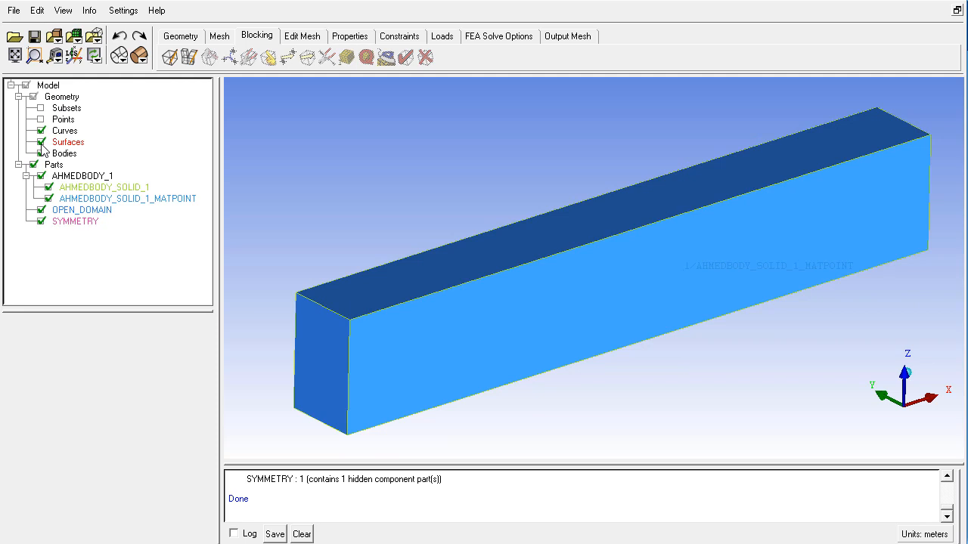
{"action": "left_click", "coordinate": [40, 142]}
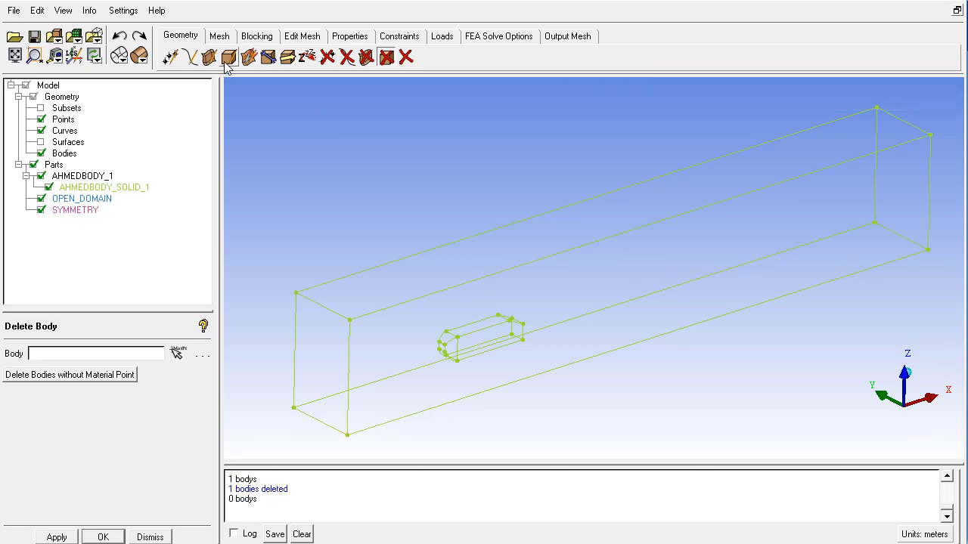
- Create a FLUID material point body by naming the part and picking locations
{"action": "left_click", "coordinate": [207, 56]}
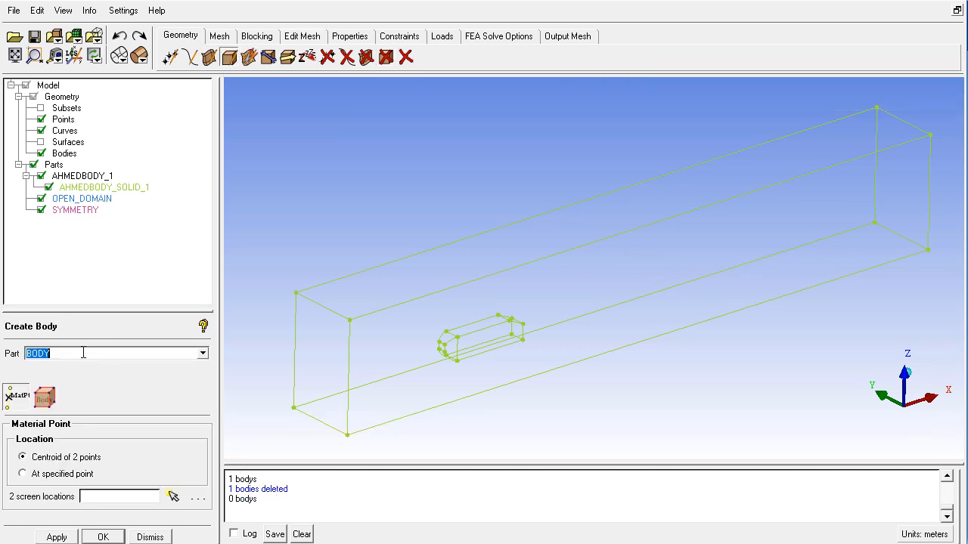
{"action": "mouse_move", "coordinate": [18, 355]}
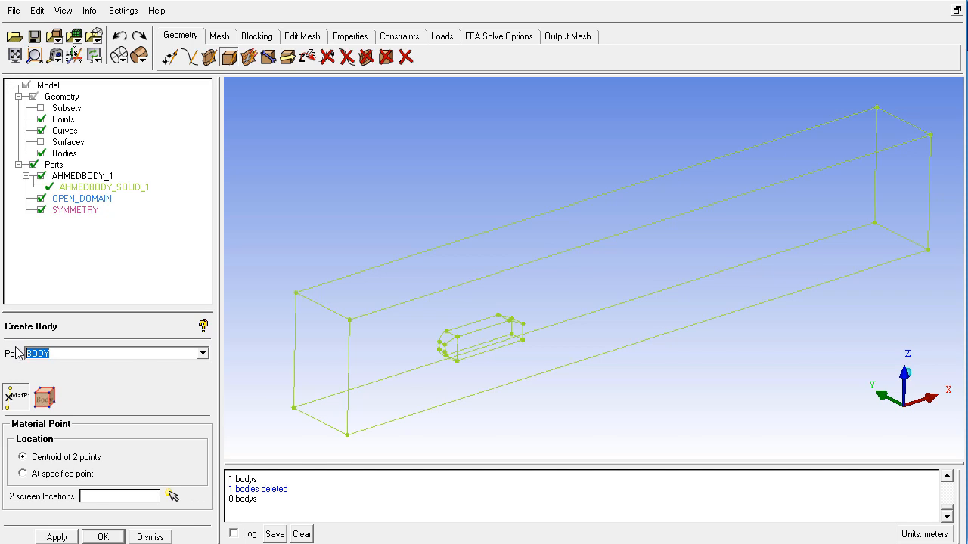
{"action": "type", "text": "fluid"}
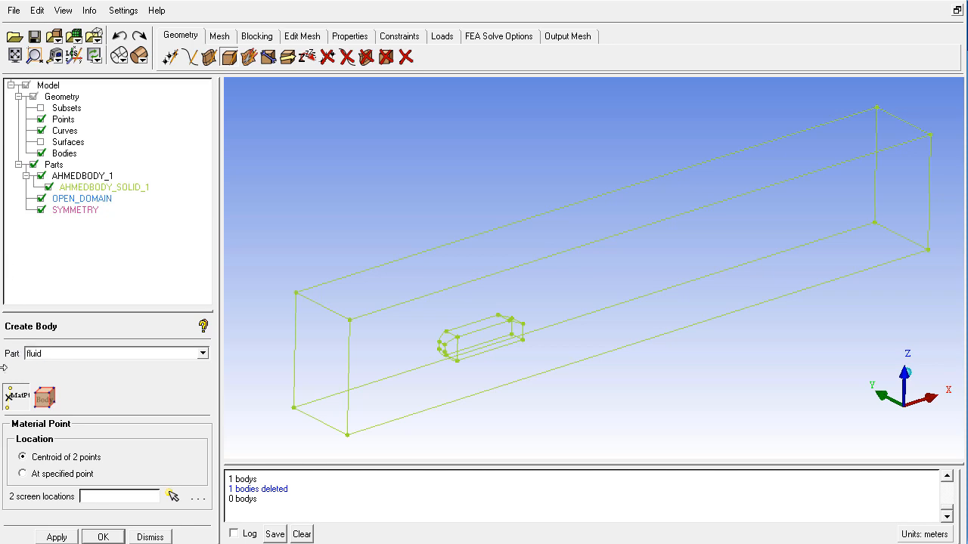
{"action": "left_click", "coordinate": [176, 495]}
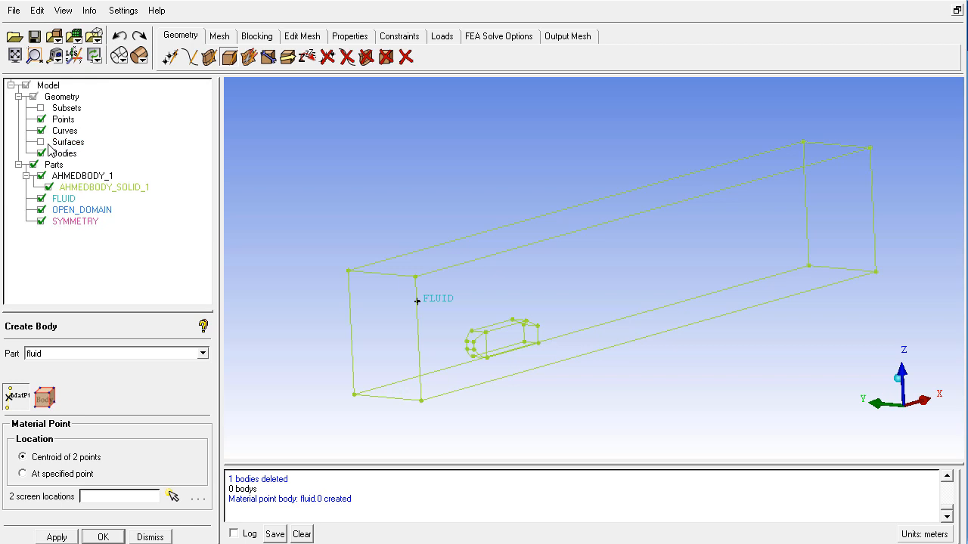
- Create an INLET part holding the domain's inlet face
{"action": "right_click", "coordinate": [54, 164]}
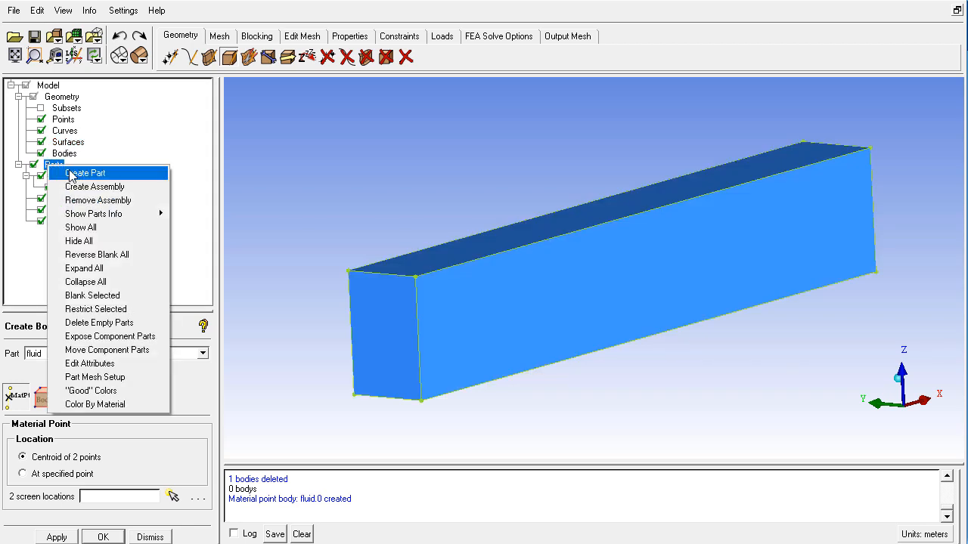
{"action": "left_click", "coordinate": [86, 172]}
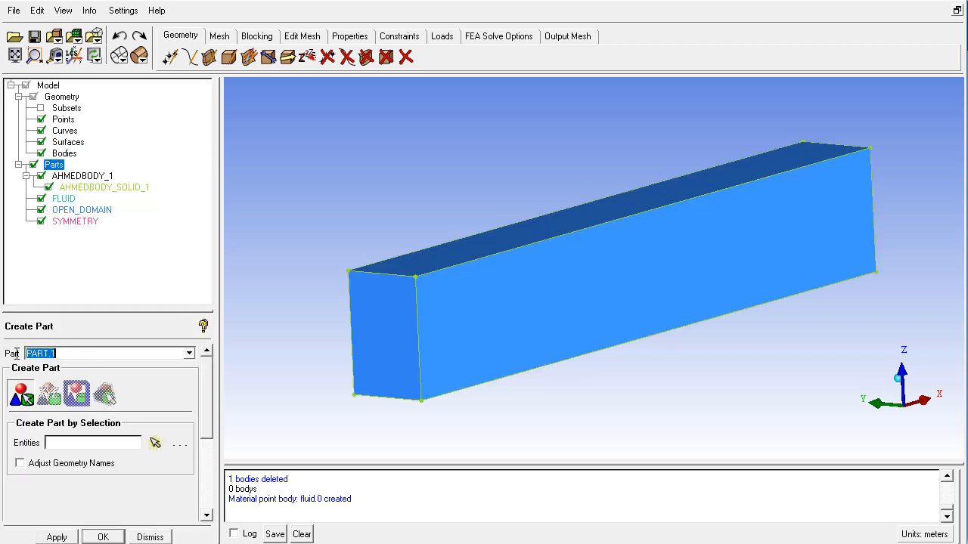
{"action": "type", "text": "inlet"}
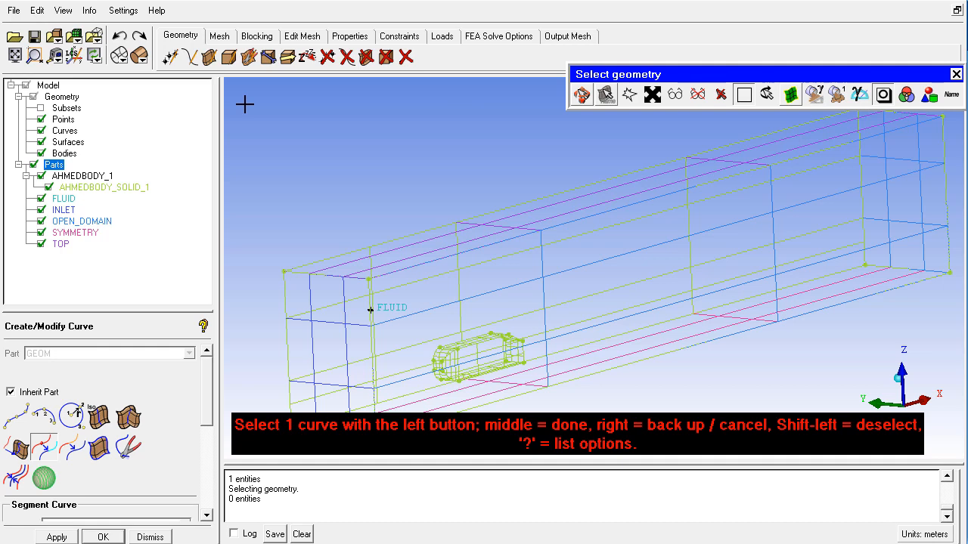
- Start another new part named 'side' for the domain's side surfaces
{"action": "right_click", "coordinate": [53, 164]}
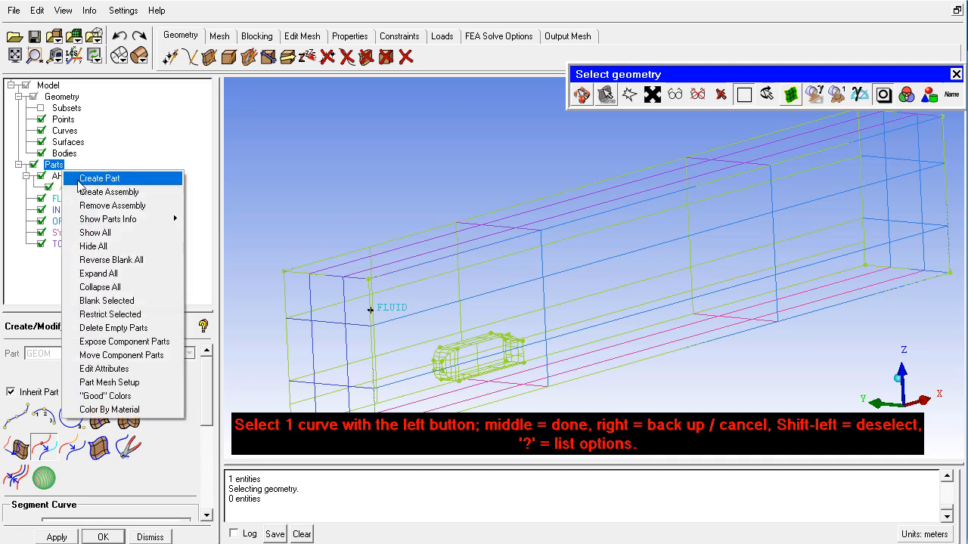
{"action": "left_click", "coordinate": [99, 178]}
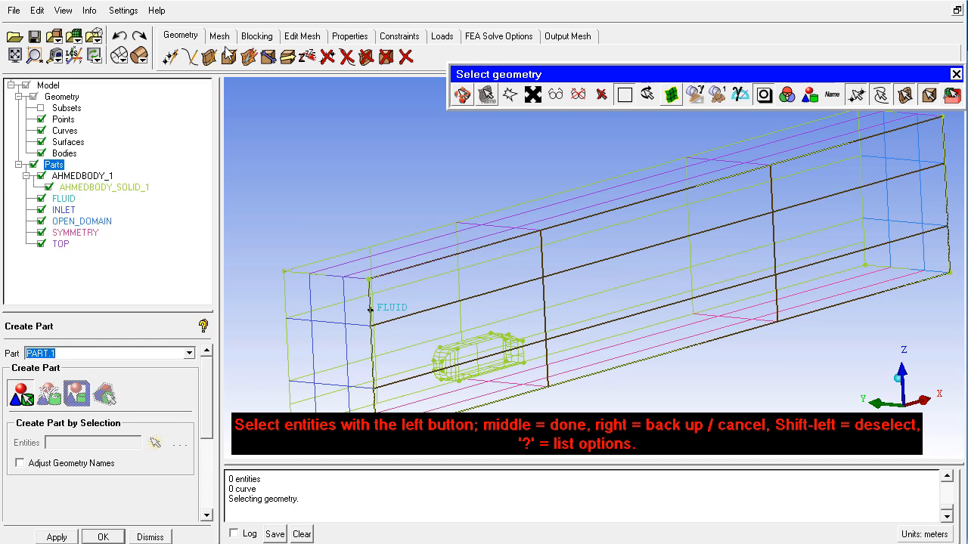
{"action": "type", "text": "side"}
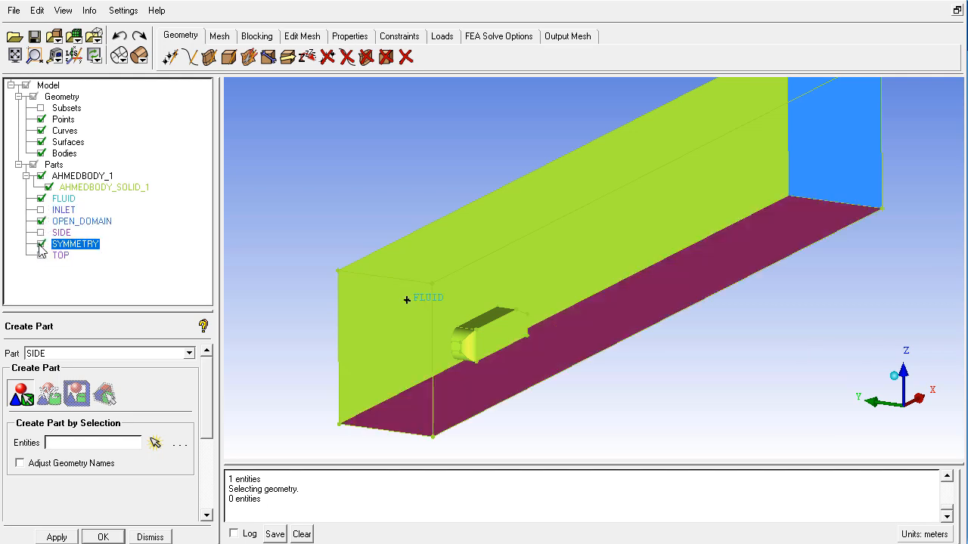
- Name a new part 'road' and assign the domain's floor surface to it
{"action": "left_click", "coordinate": [41, 245]}
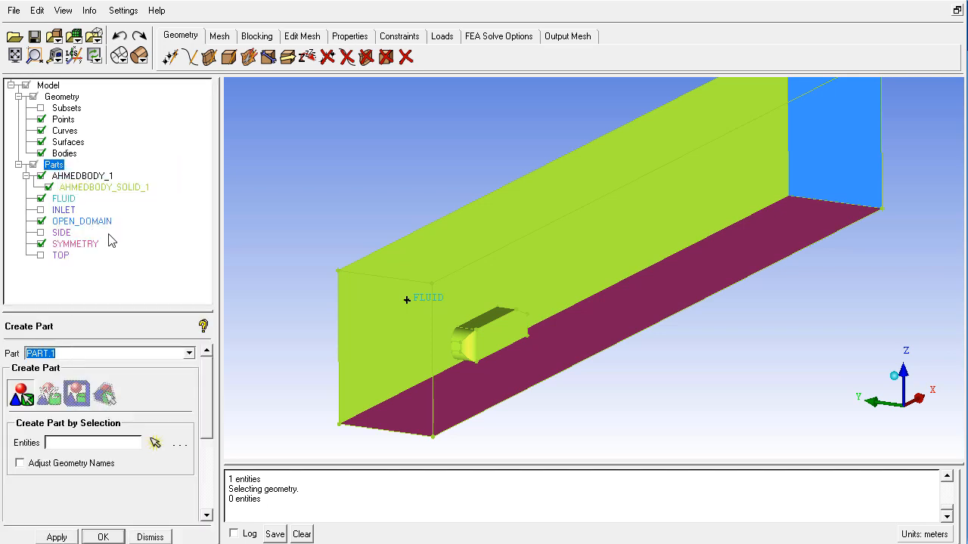
{"action": "type", "text": "road"}
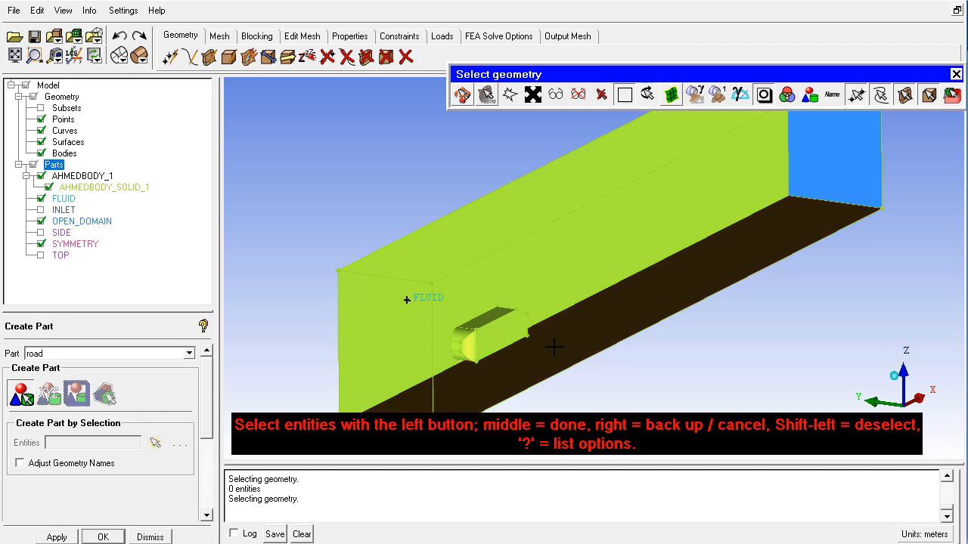
{"action": "left_click", "coordinate": [553, 348]}
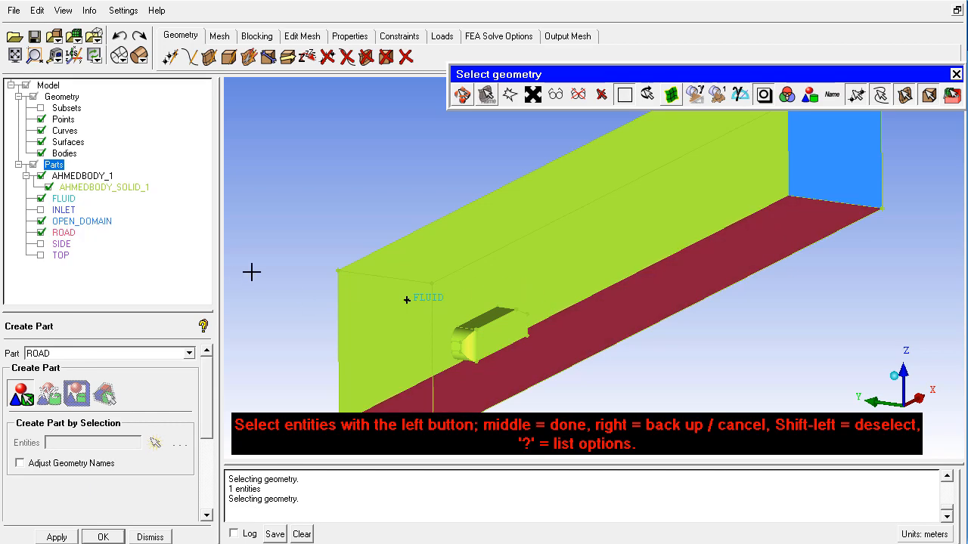
{"action": "mouse_move", "coordinate": [369, 279]}
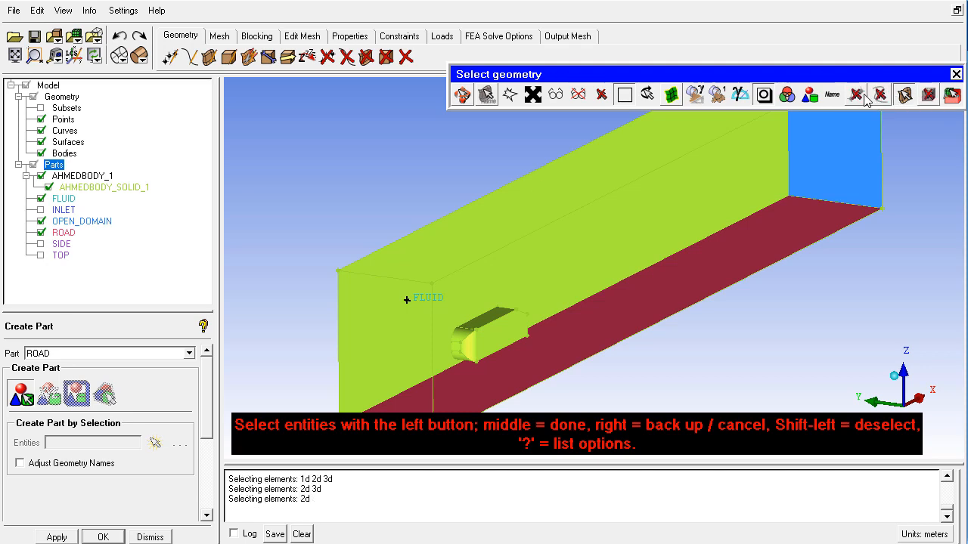
{"action": "mouse_move", "coordinate": [857, 94]}
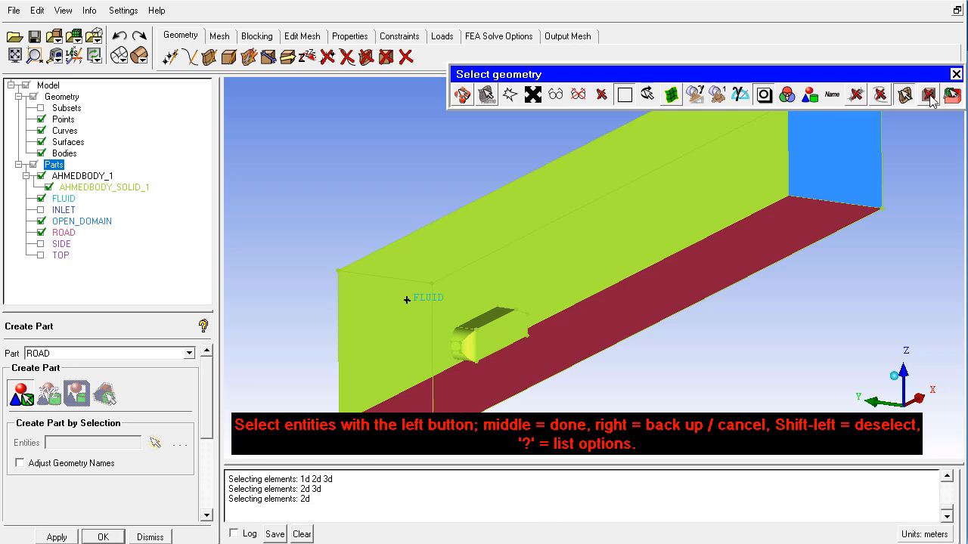
{"action": "mouse_move", "coordinate": [730, 155]}
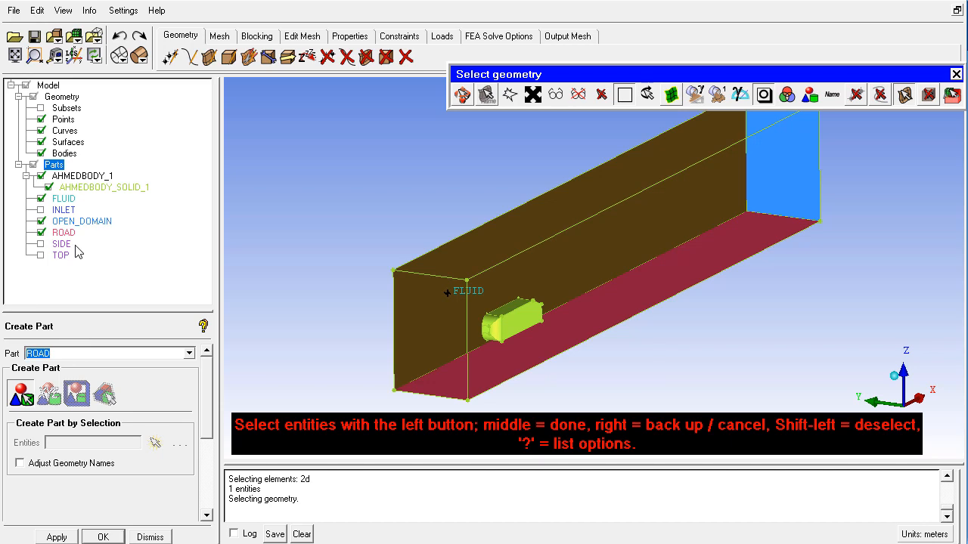
- Assign the side face to a SYMMETRY part and the rear face to an OUTLET part
{"action": "type", "text": "symmetry"}
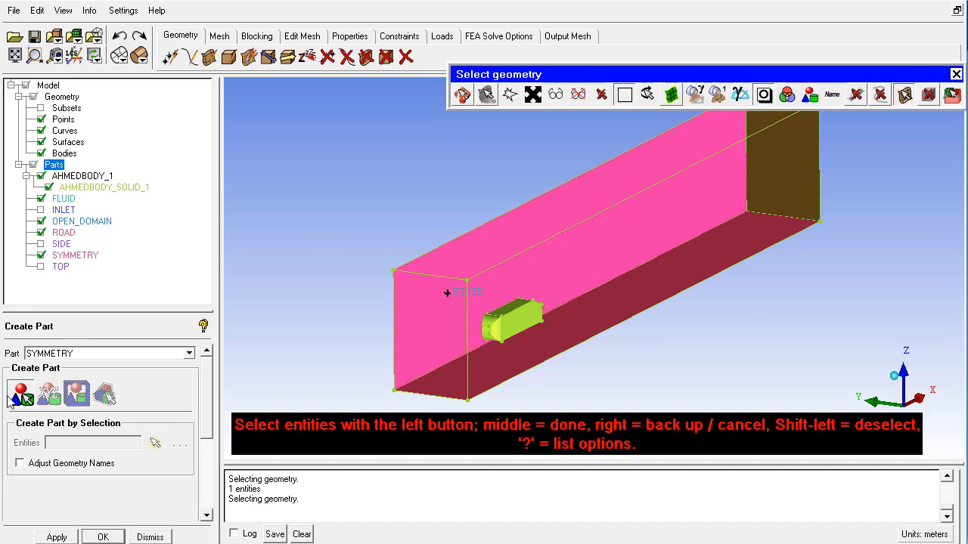
{"action": "type", "text": "d"}
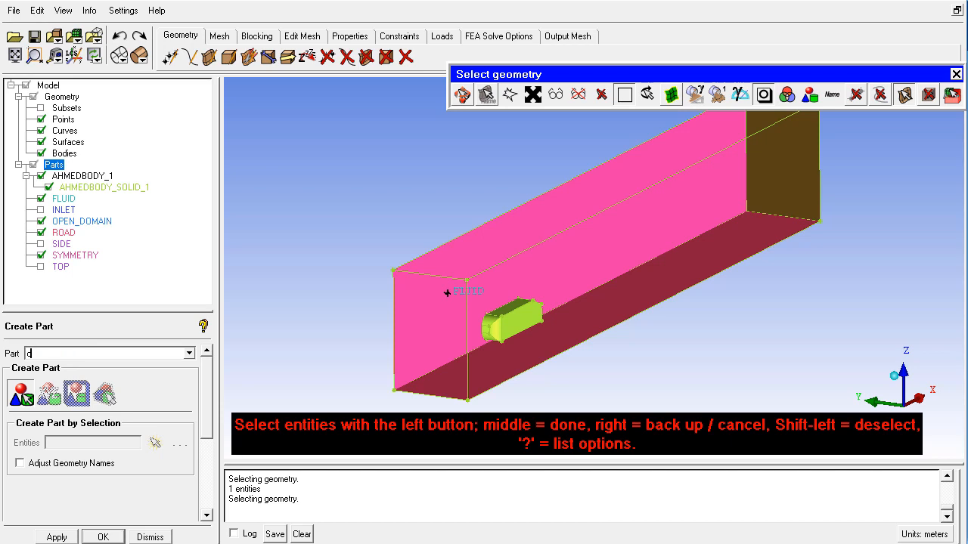
{"action": "type", "text": "outlt"}
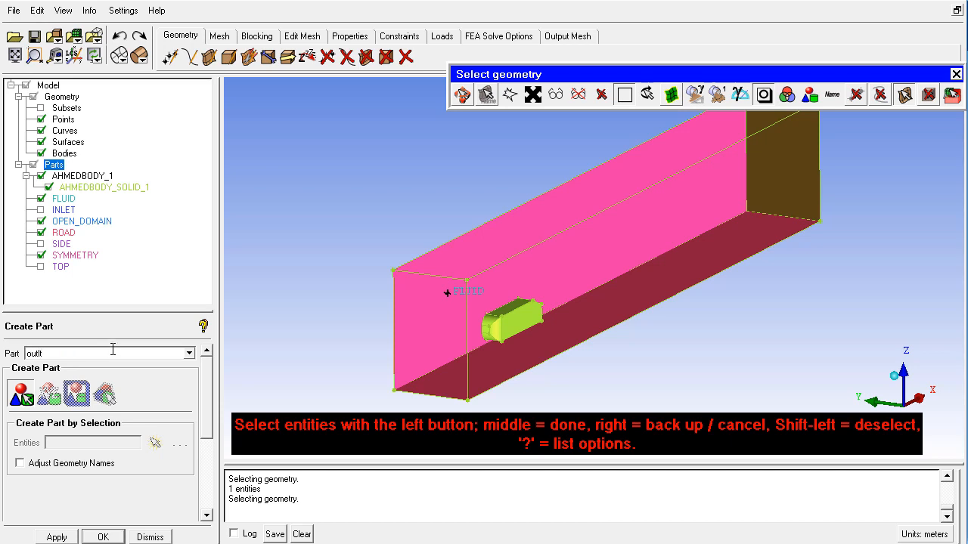
{"action": "type", "text": "oil"}
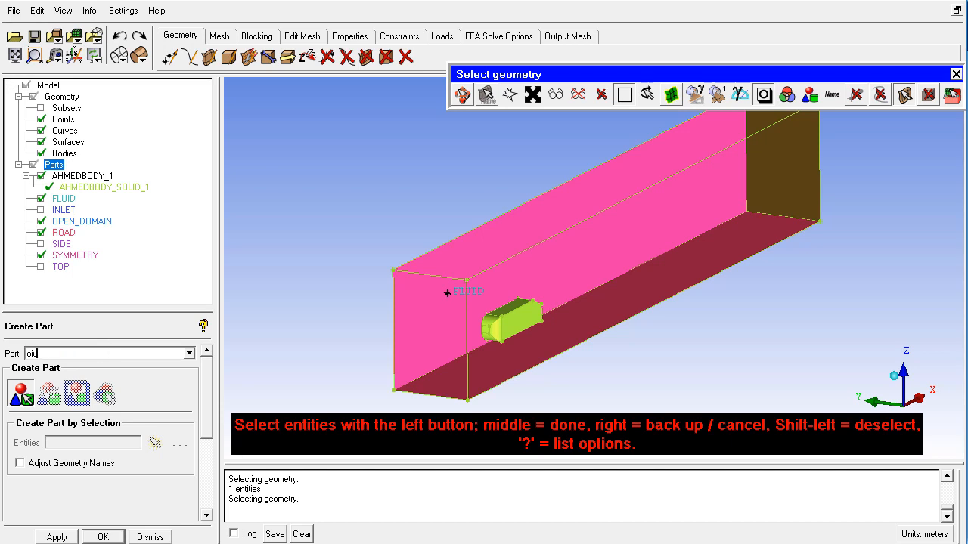
{"action": "type", "text": "outlet"}
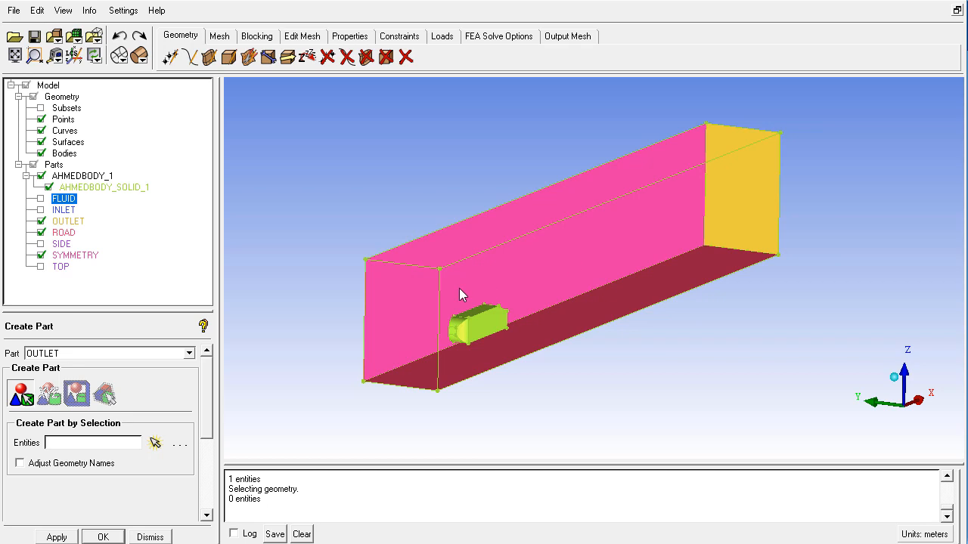
{"action": "mouse_move", "coordinate": [40, 198]}
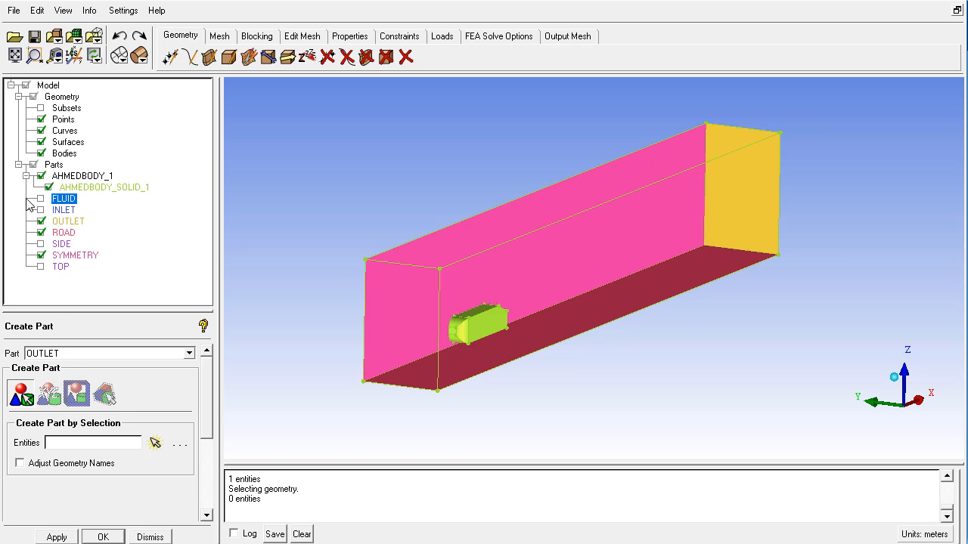
- Show FLUID, hide the surrounding boundary surfaces, and name a new AHMEDBODY part
{"action": "left_click", "coordinate": [41, 198]}
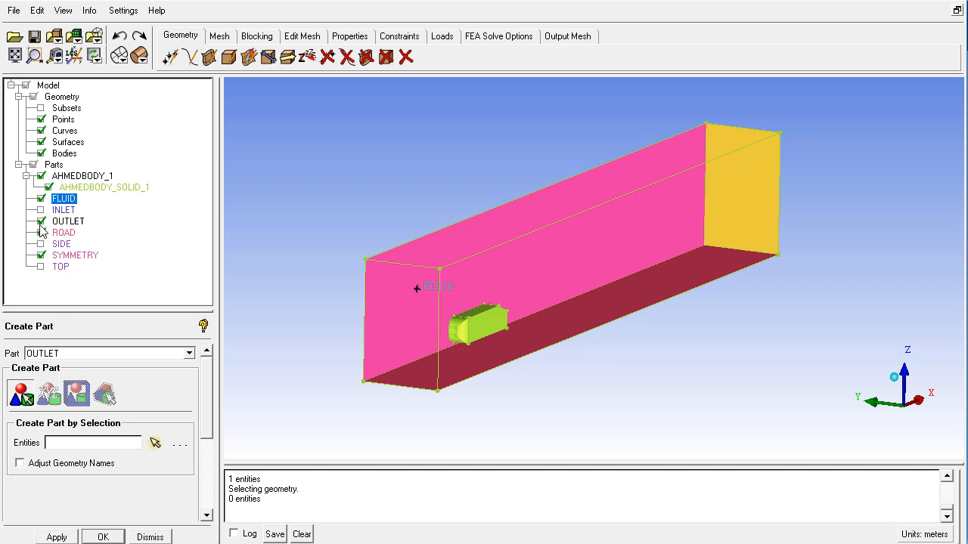
{"action": "left_click", "coordinate": [41, 233]}
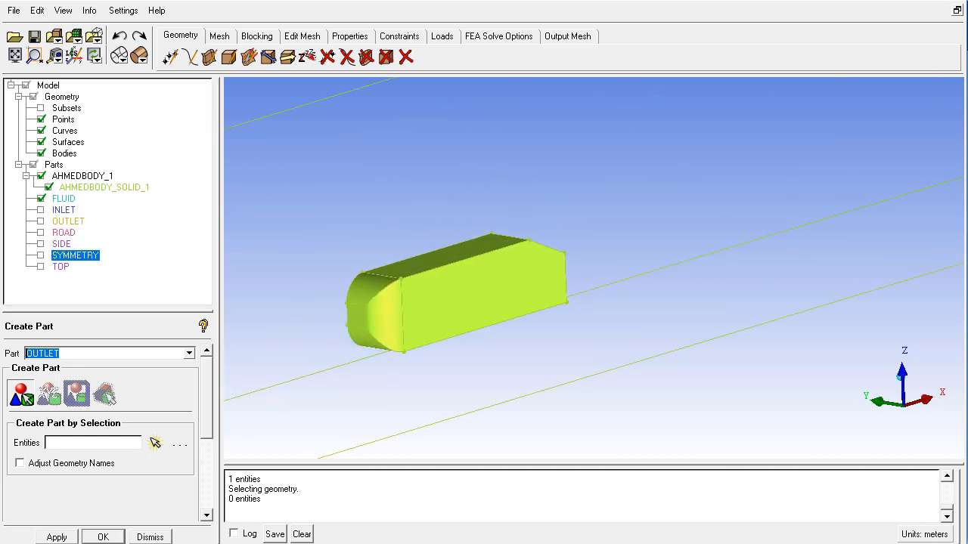
{"action": "type", "text": "ahm"}
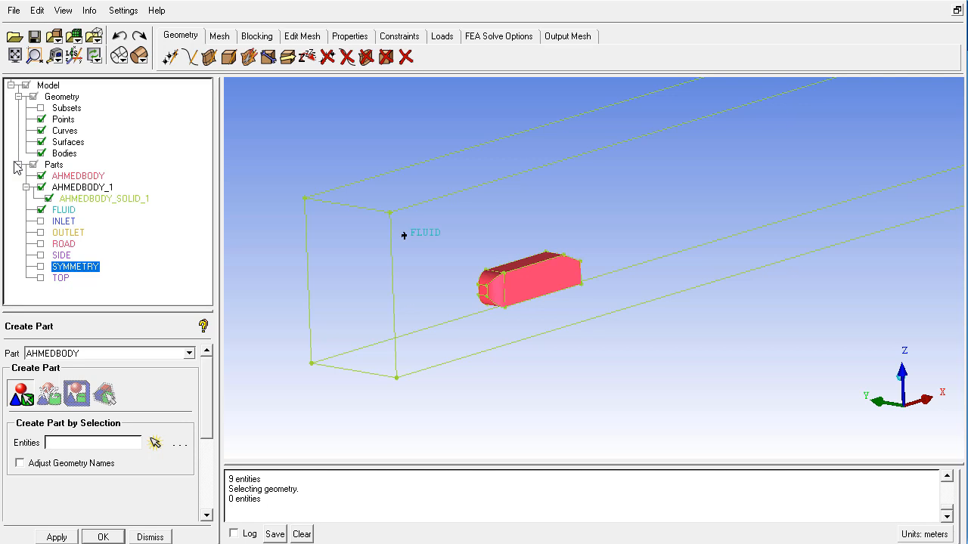
{"action": "left_click", "coordinate": [53, 164]}
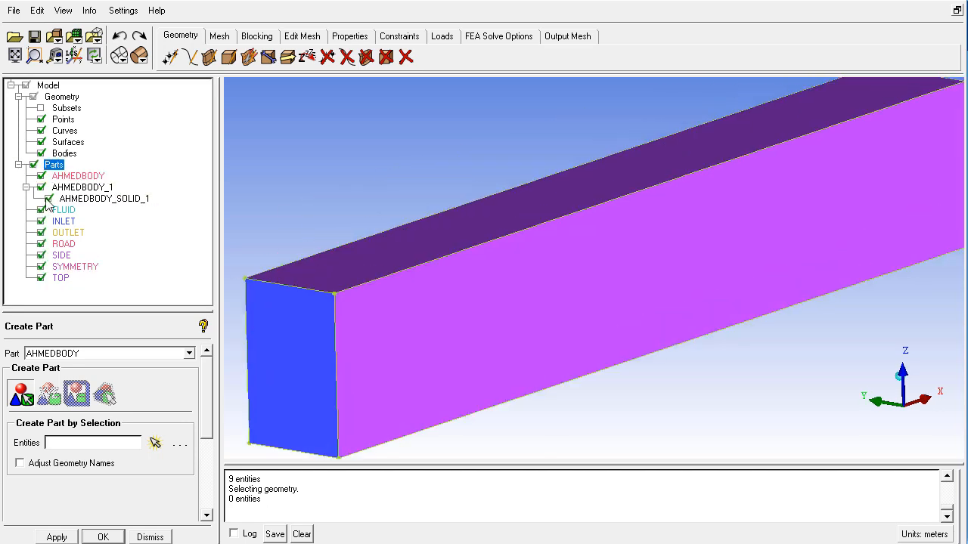
{"action": "left_click", "coordinate": [41, 220]}
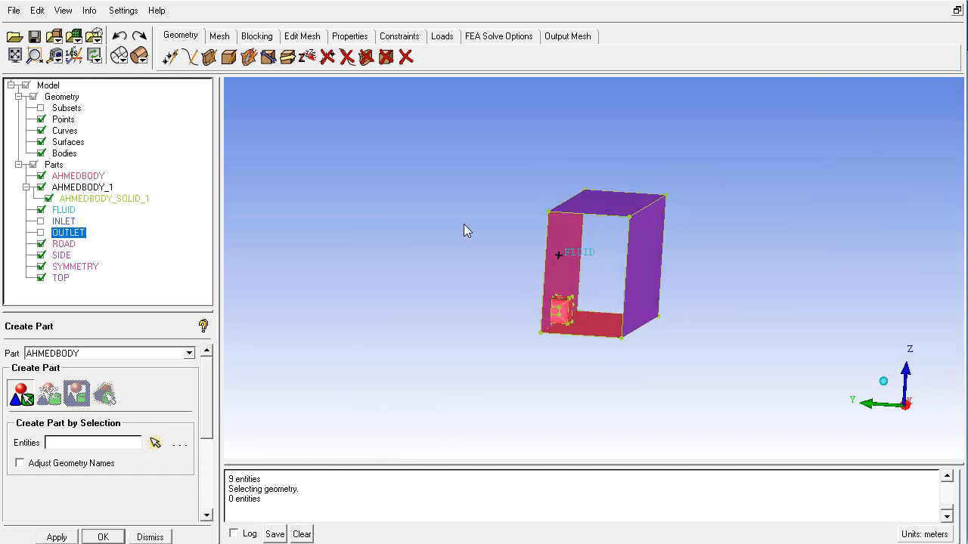
{"action": "left_click", "coordinate": [64, 243]}
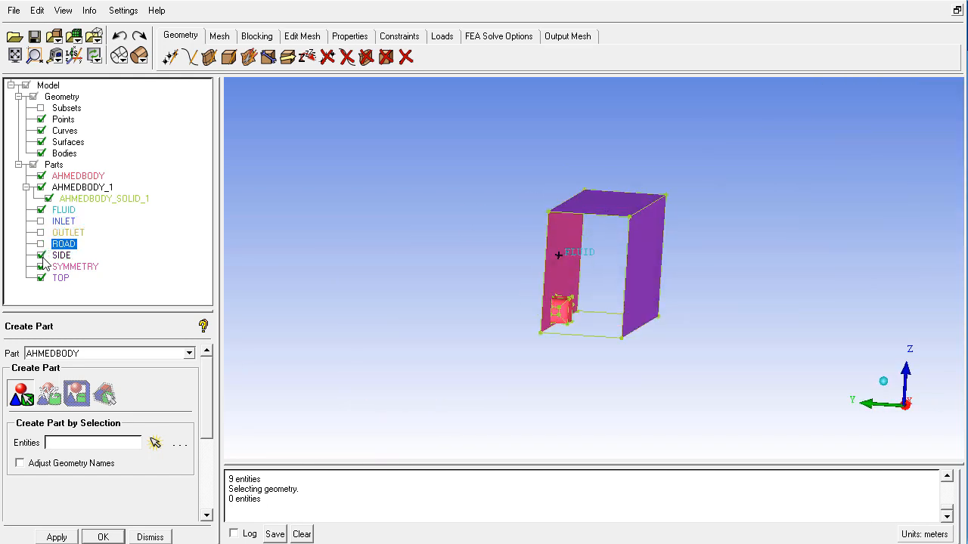
{"action": "left_click", "coordinate": [75, 266]}
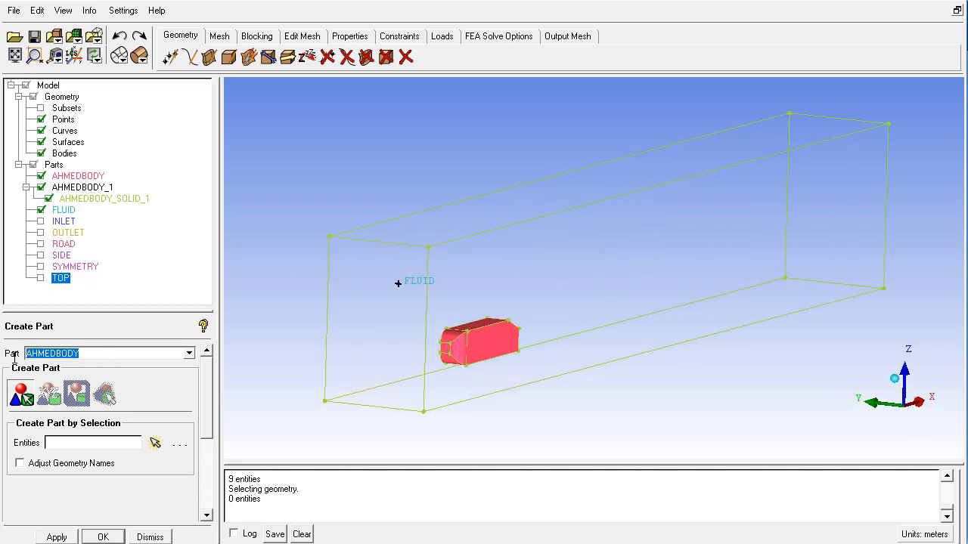
{"action": "mouse_move", "coordinate": [15, 361]}
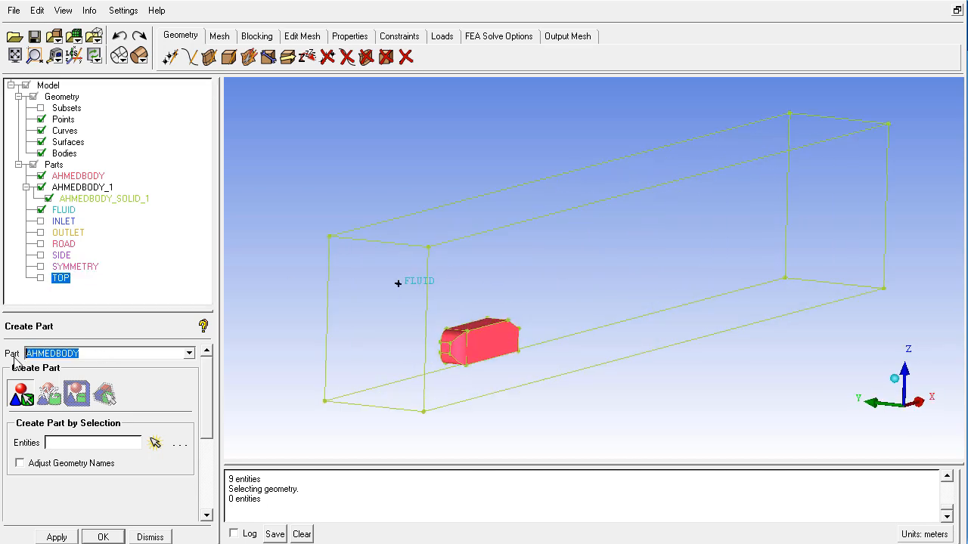
- Create a POINTS part from all geometry points and a CURVES part from all curves
{"action": "type", "text": "pd"}
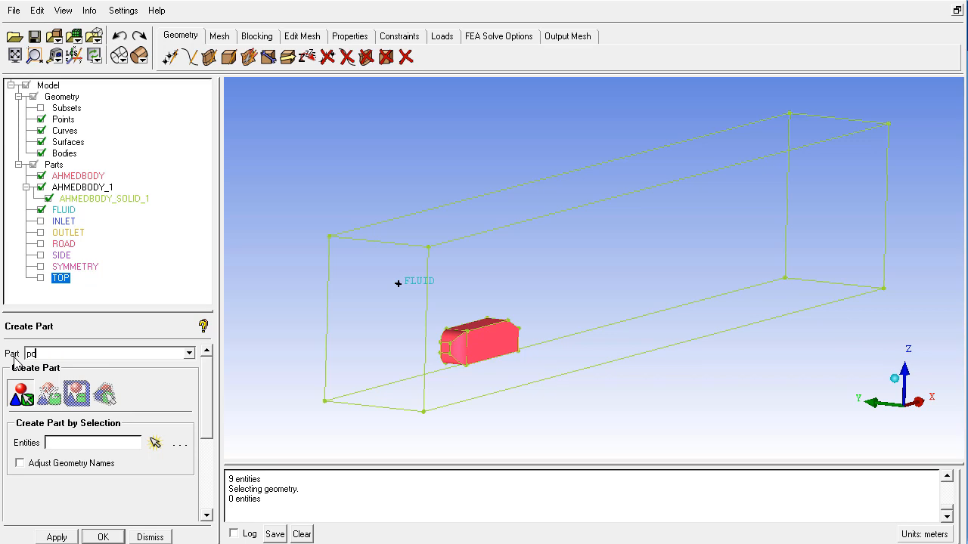
{"action": "type", "text": "points"}
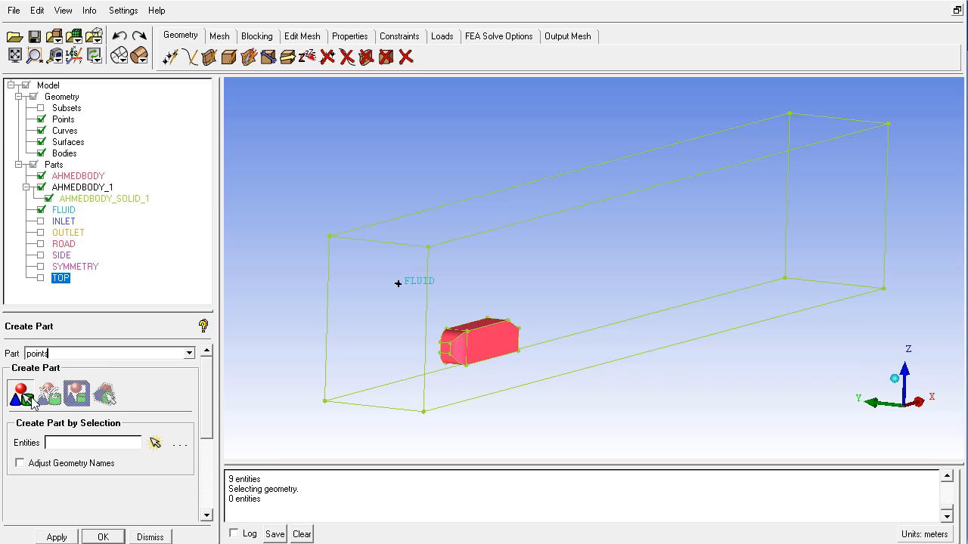
{"action": "left_click", "coordinate": [155, 443]}
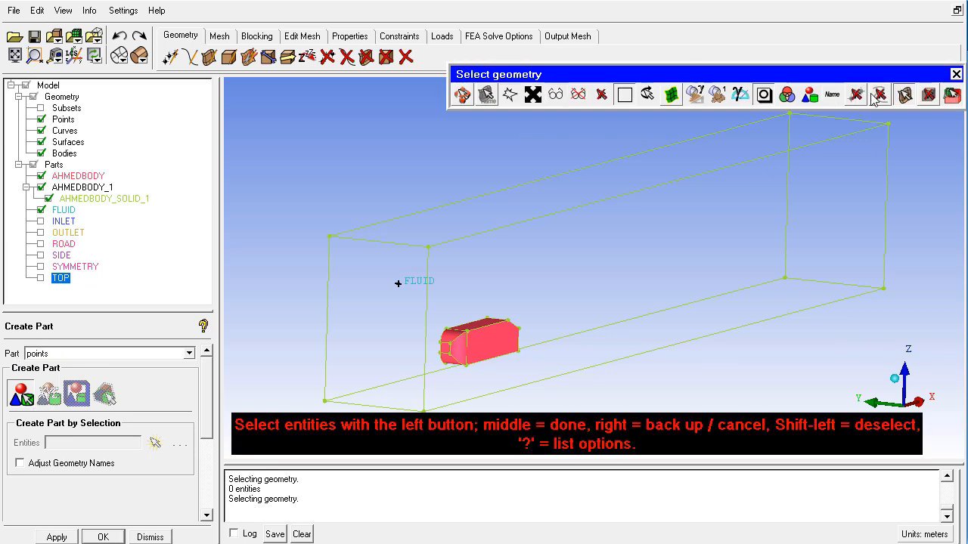
{"action": "left_click", "coordinate": [903, 94]}
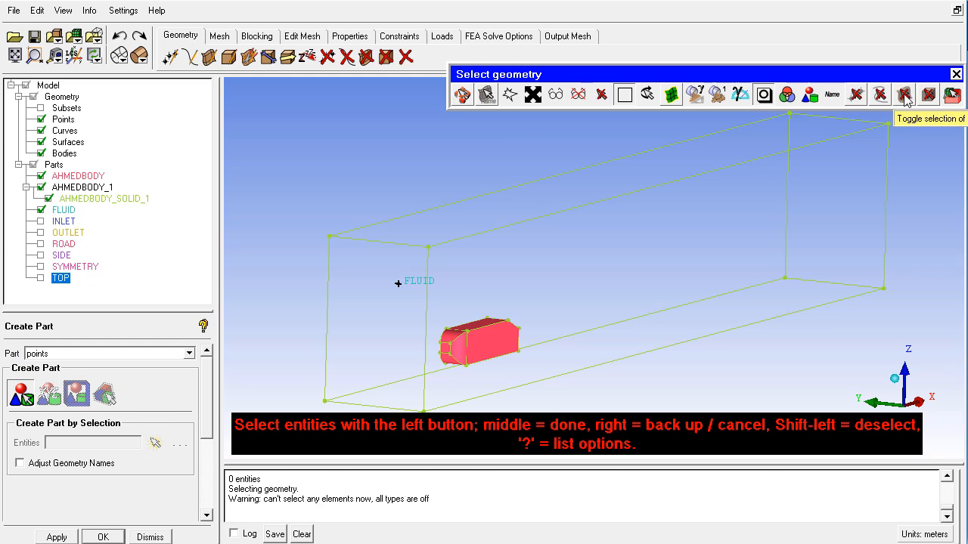
{"action": "mouse_move", "coordinate": [858, 98]}
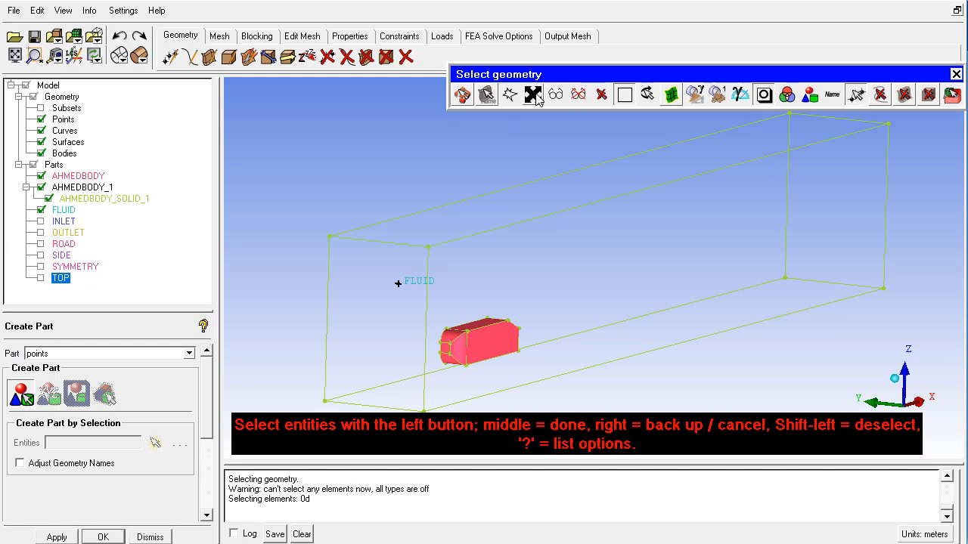
{"action": "mouse_move", "coordinate": [534, 97]}
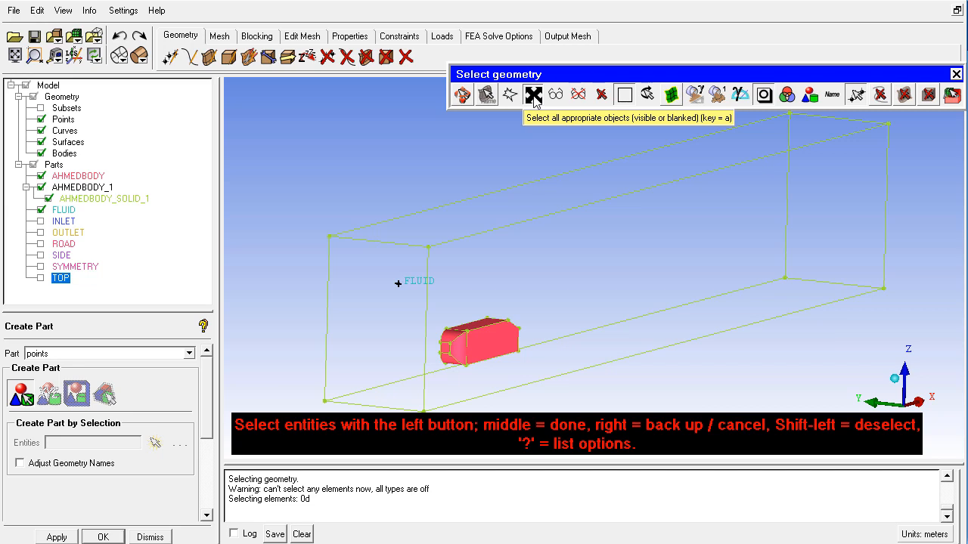
{"action": "left_click", "coordinate": [551, 93]}
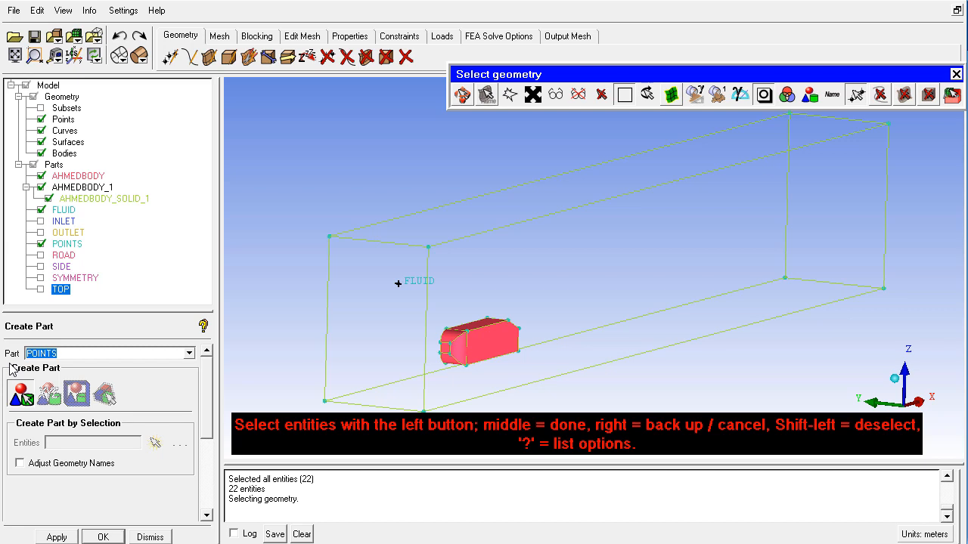
{"action": "type", "text": "curves"}
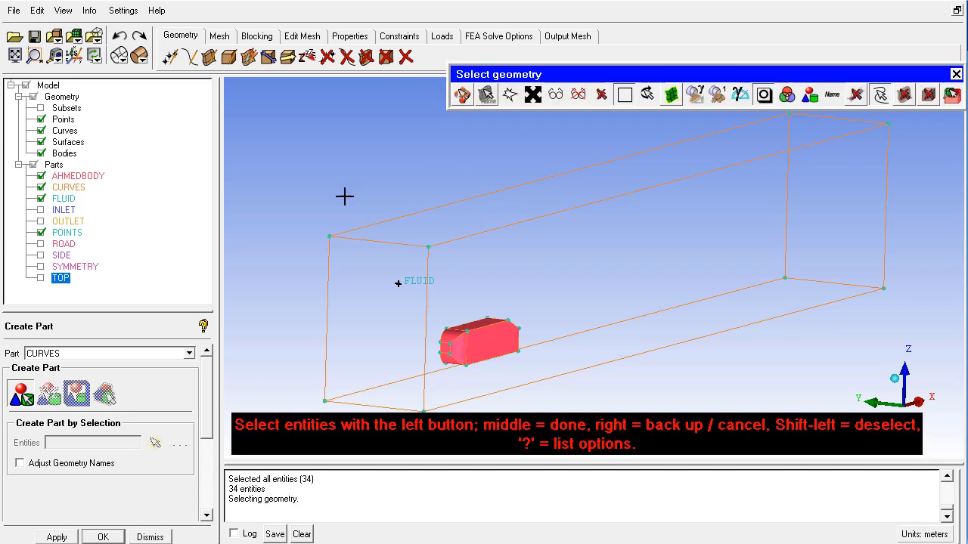
{"action": "left_click", "coordinate": [13, 10]}
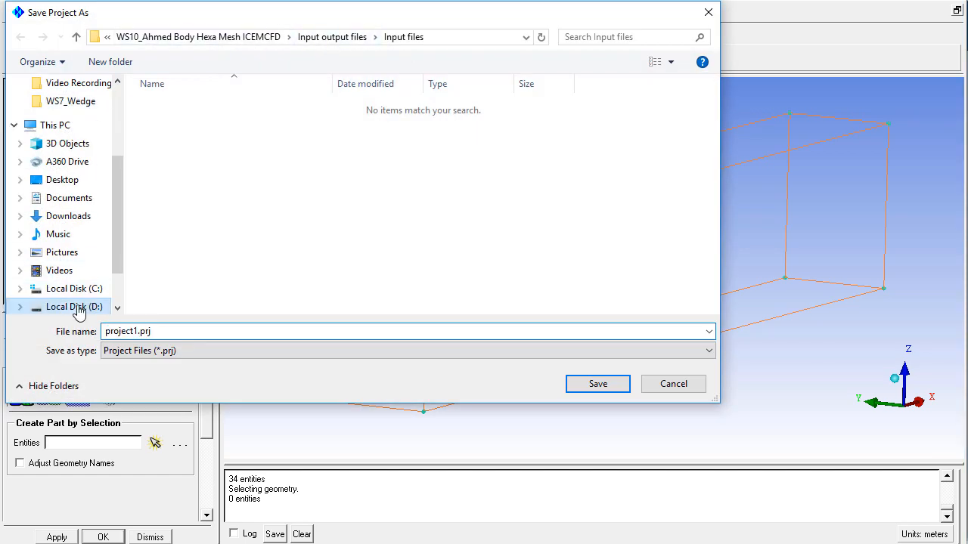
- Save the project to drive D as 'ahmed body hexa meshing'
{"action": "left_click", "coordinate": [74, 307]}
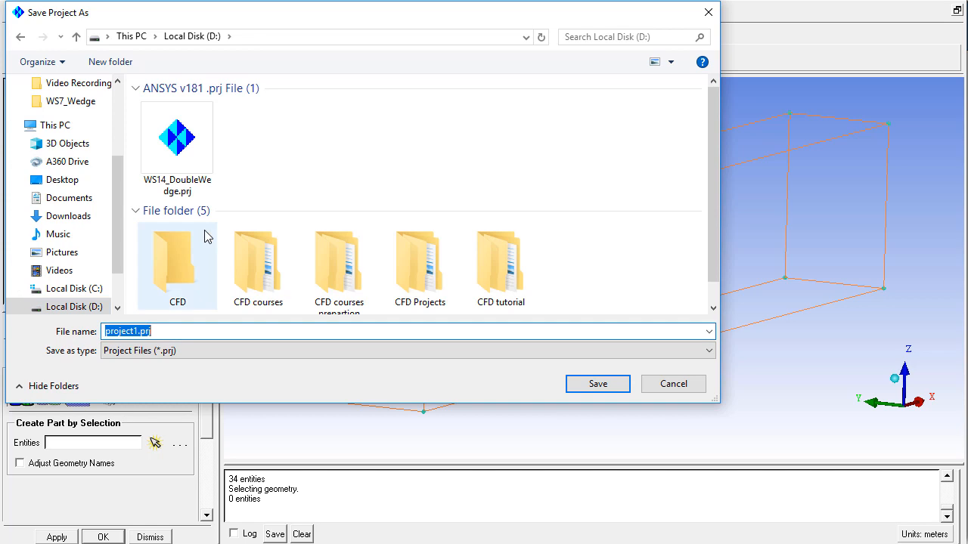
{"action": "type", "text": "ahmed body hexa meshing"}
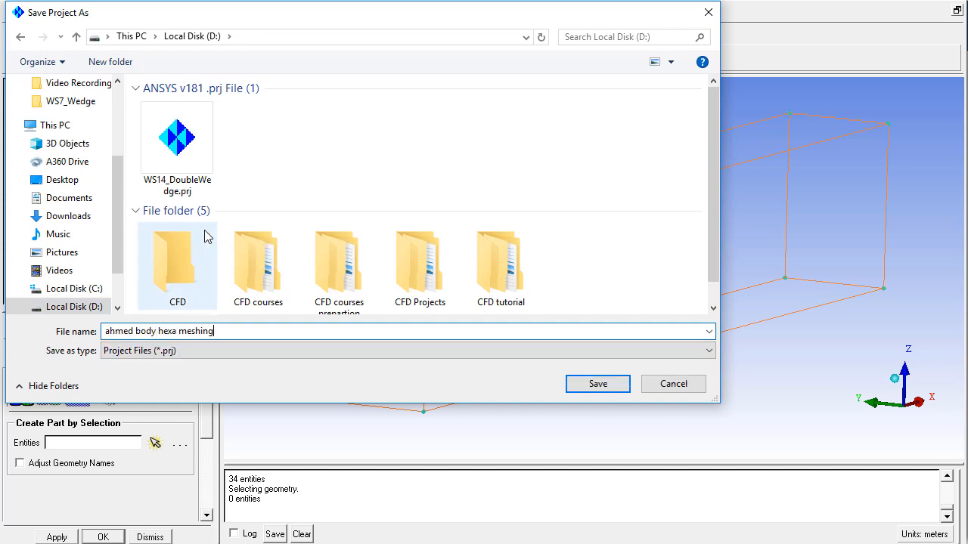
{"action": "left_click", "coordinate": [597, 384]}
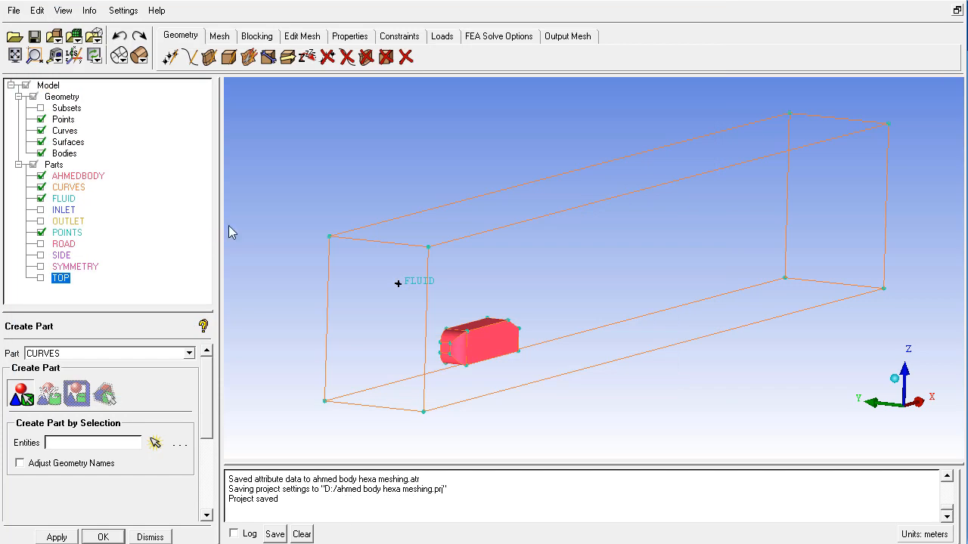